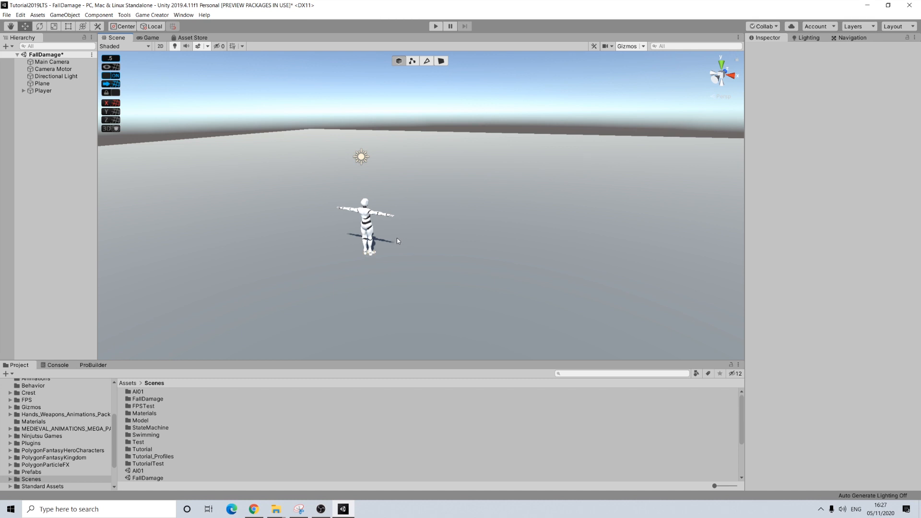
# Select the Player in the Hierarchy and search Add Component for 'stat'
pyautogui.click(42, 91)
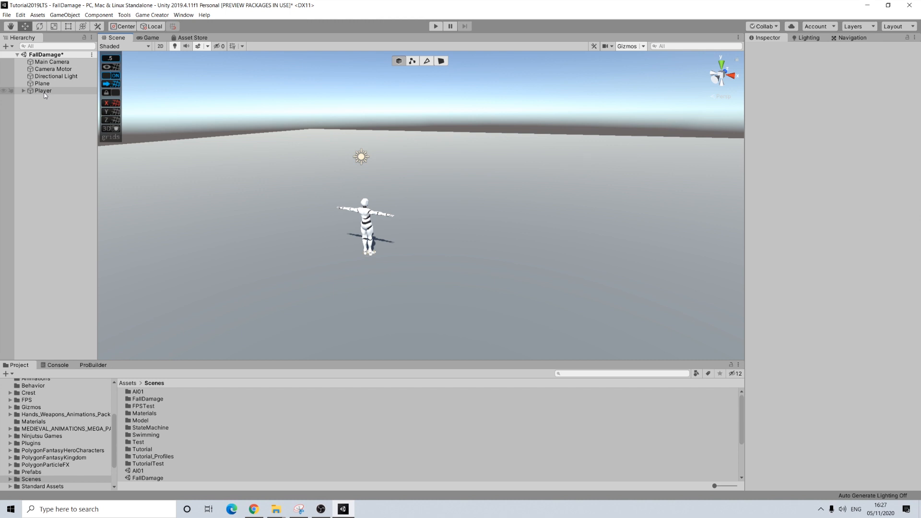
pyautogui.click(42, 91)
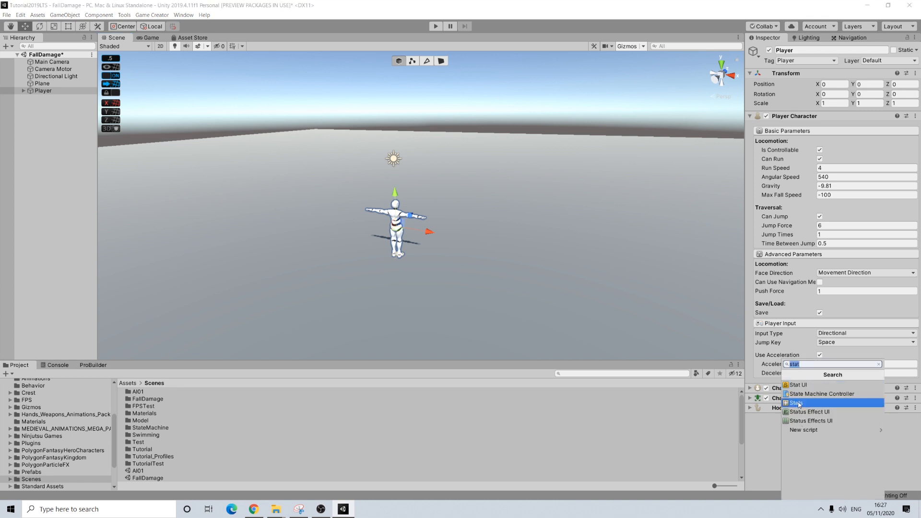
# Add the Stats component and a Trigger component to the Player
pyautogui.click(797, 404)
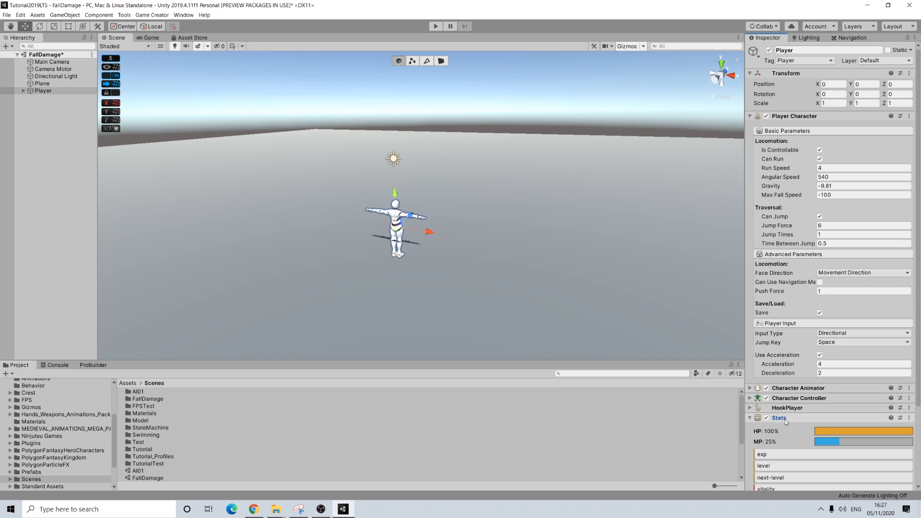
pyautogui.click(751, 116)
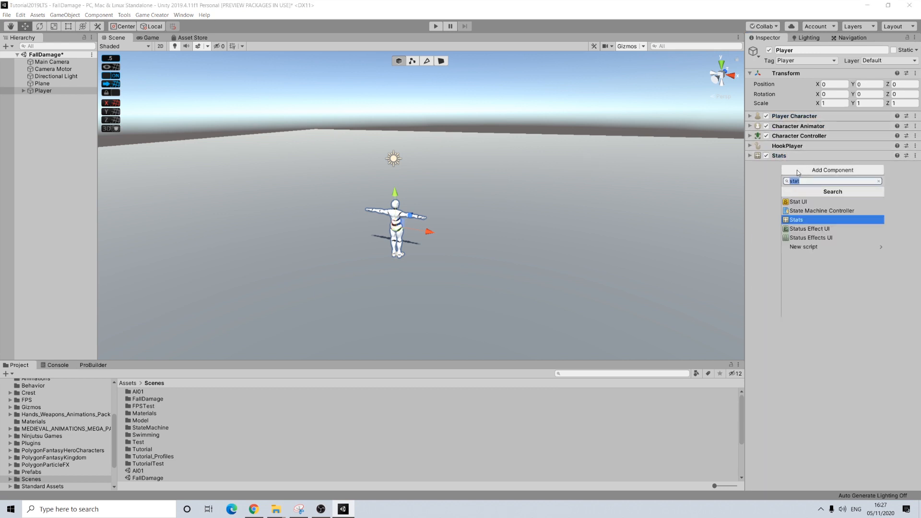
pyautogui.write('trigg')
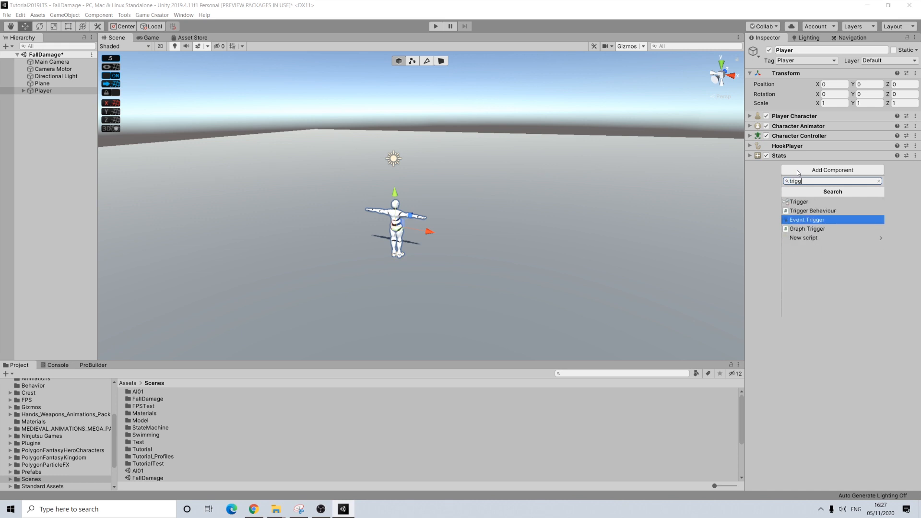
pyautogui.click(808, 219)
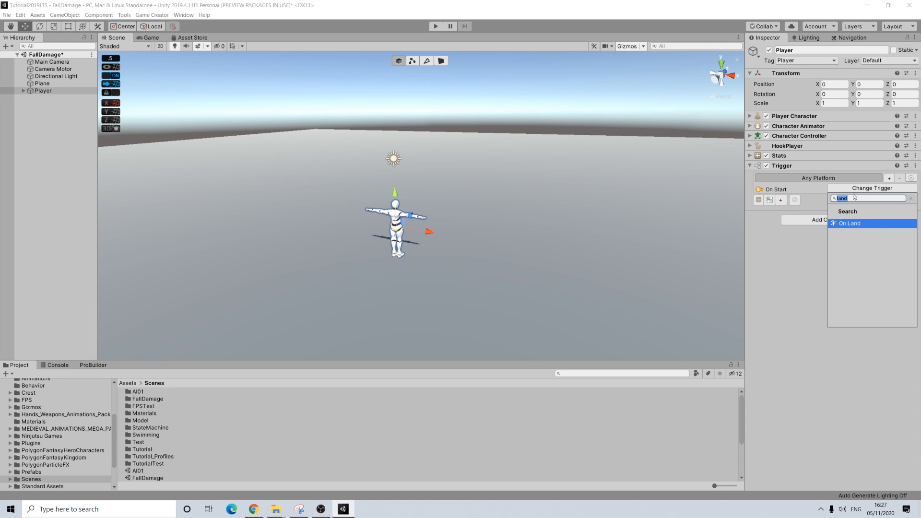
# Set the Trigger to On Land, storing vertical speed in a global variable
pyautogui.click(850, 223)
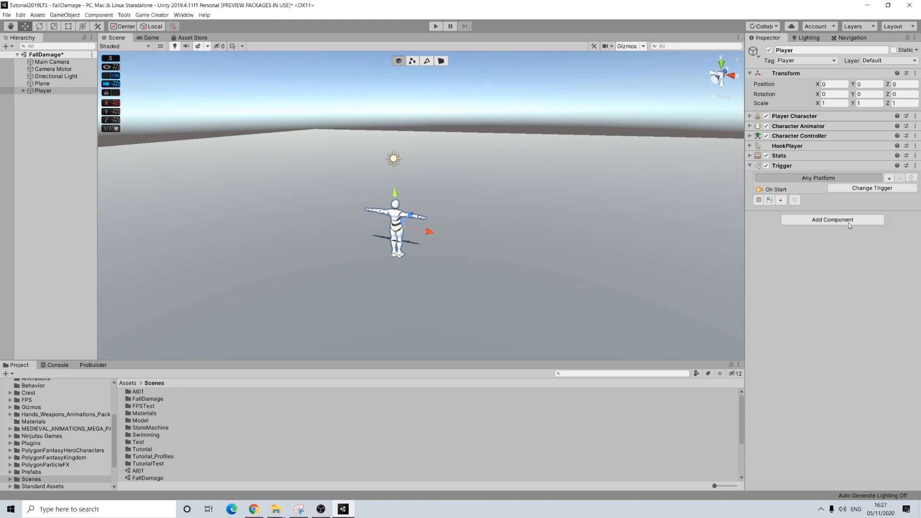
pyautogui.click(871, 189)
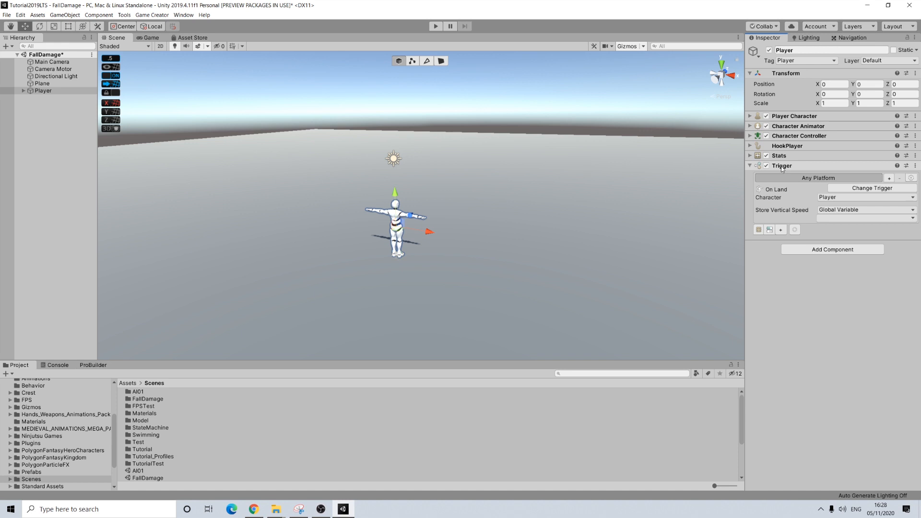
pyautogui.click(832, 50)
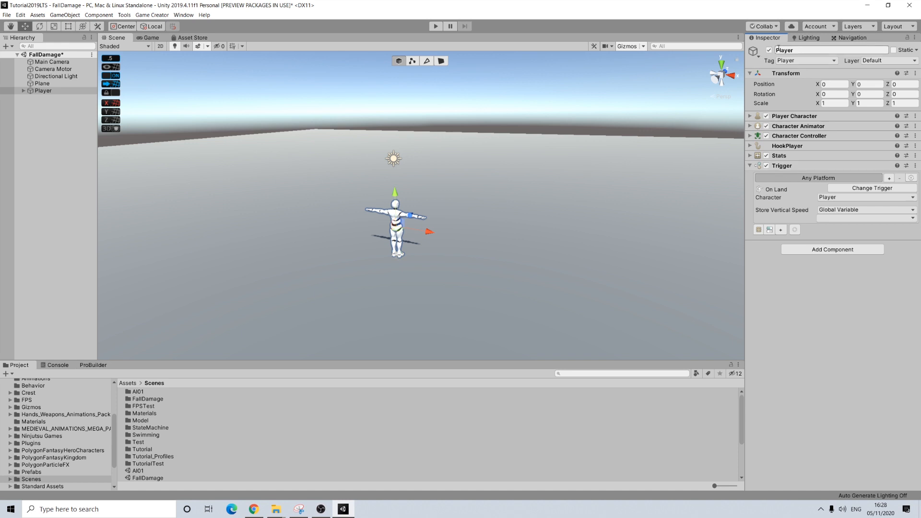
pyautogui.click(23, 90)
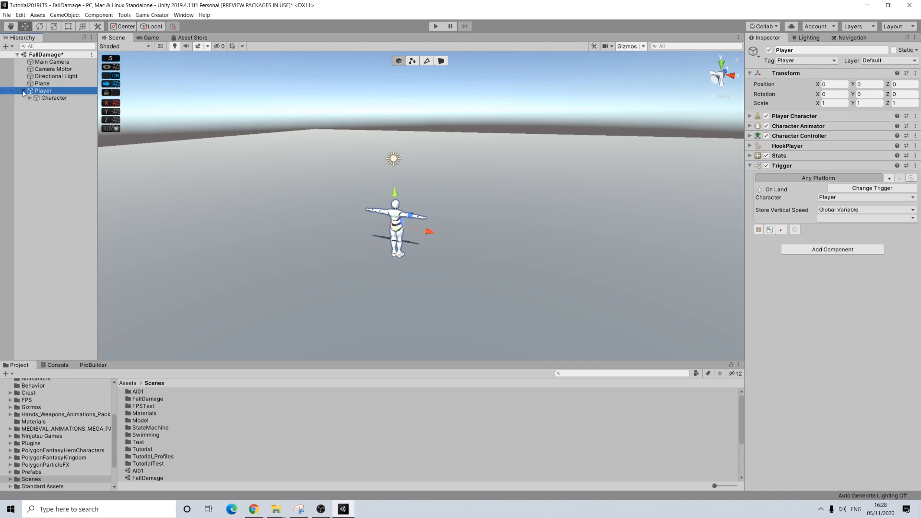
pyautogui.click(23, 90)
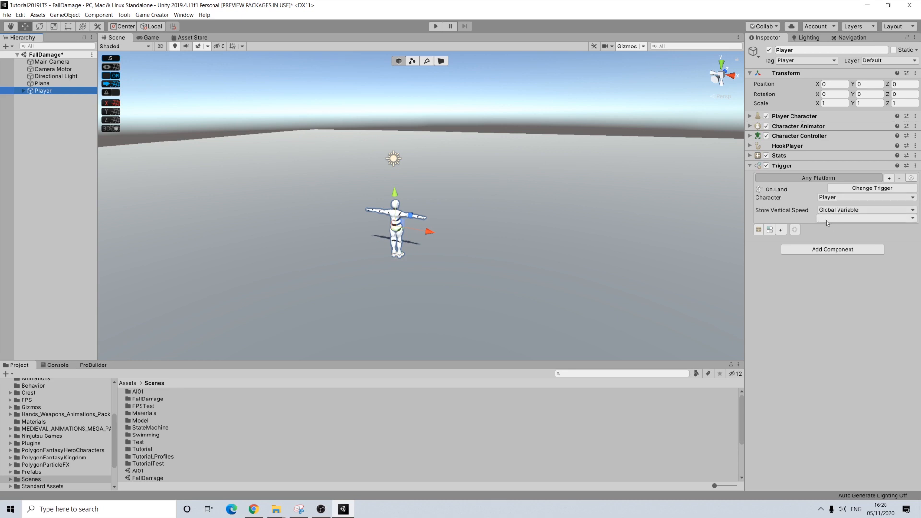
pyautogui.click(152, 15)
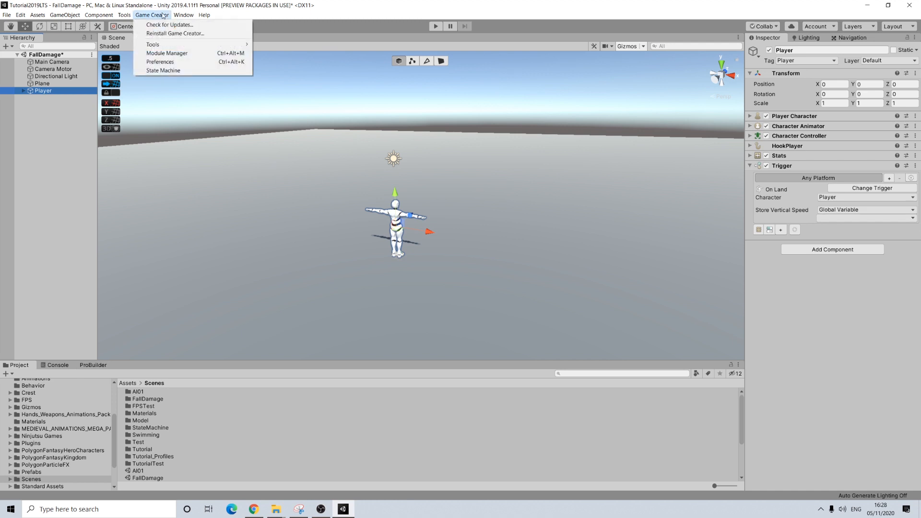
# Add a global variable named FallSpeed in Game Creator preferences and choose its type
pyautogui.click(160, 62)
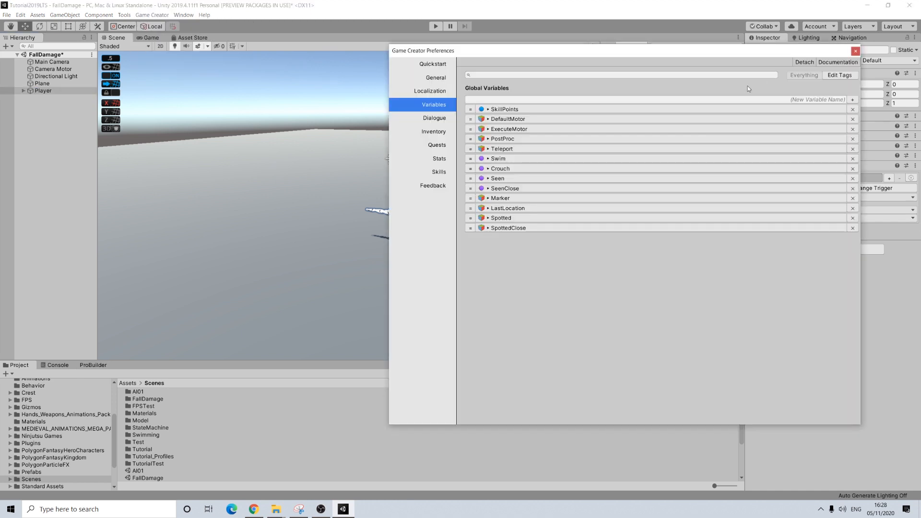
pyautogui.click(852, 100)
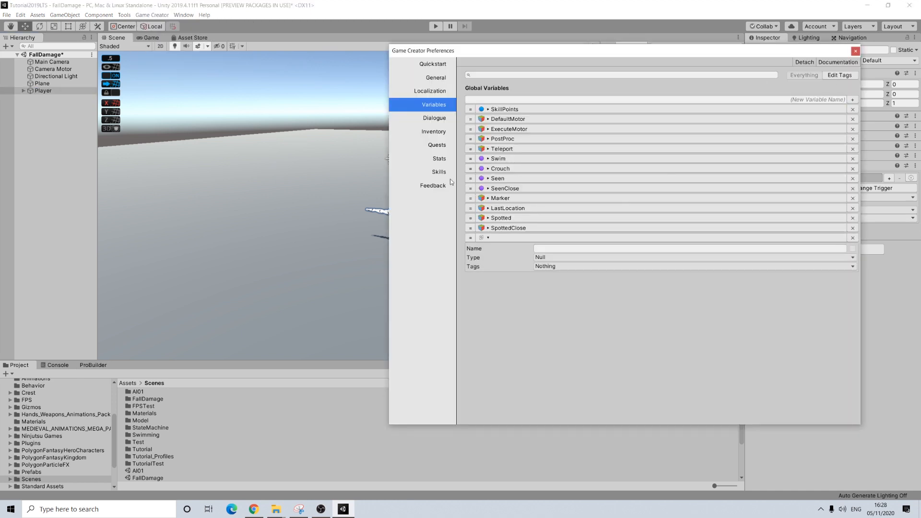
pyautogui.click(676, 247)
pyautogui.write('FallSpeed')
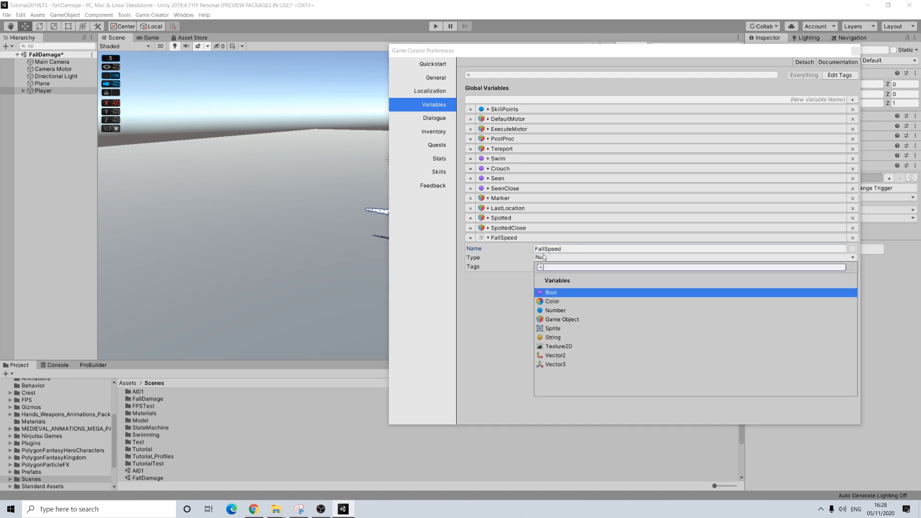
pyautogui.click(555, 310)
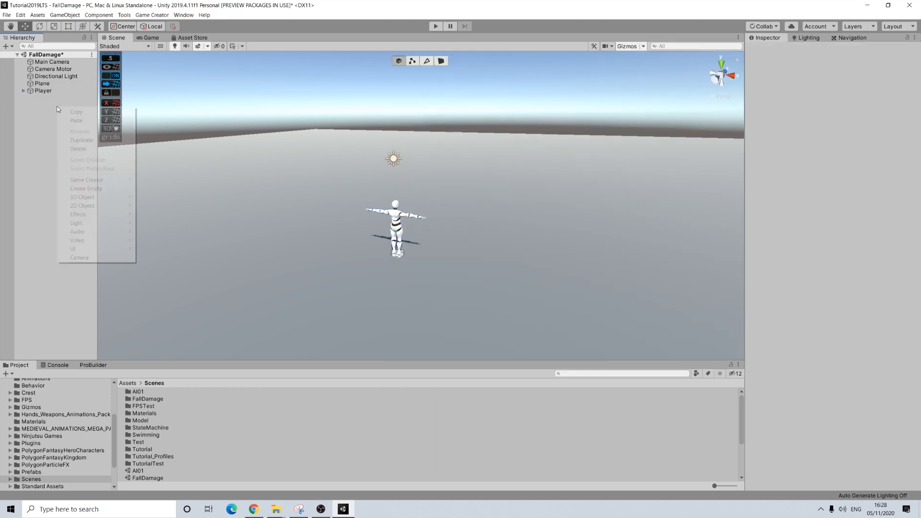
pyautogui.moveTo(82, 197)
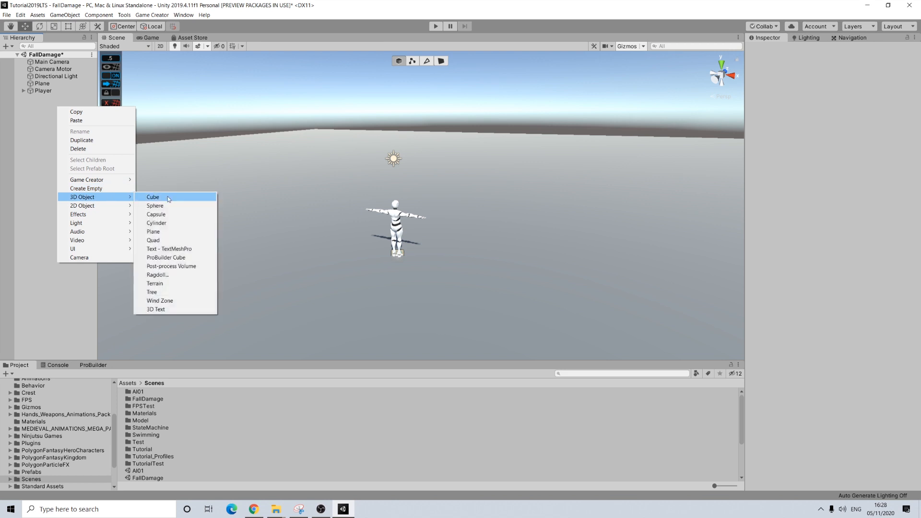
# Create a cube pillar scaled to 2×10×2 at position Y 5
pyautogui.click(152, 197)
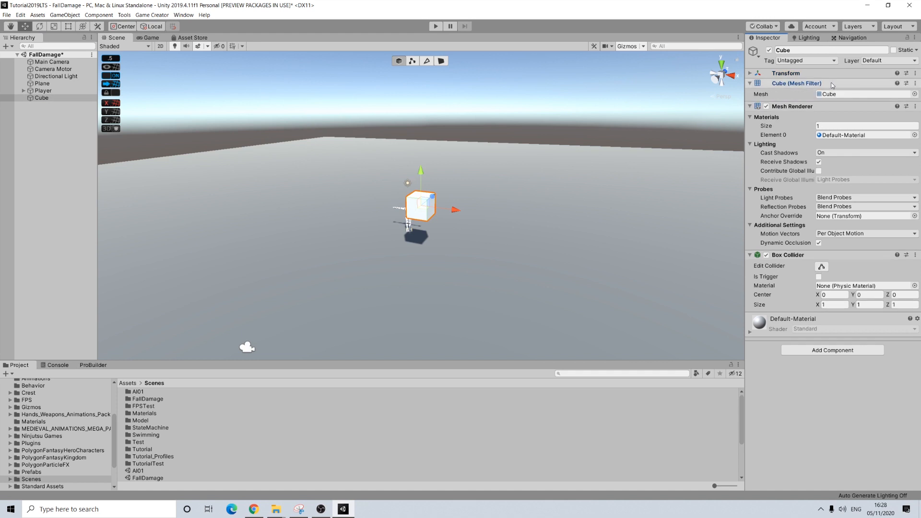
pyautogui.click(750, 73)
pyautogui.write('2')
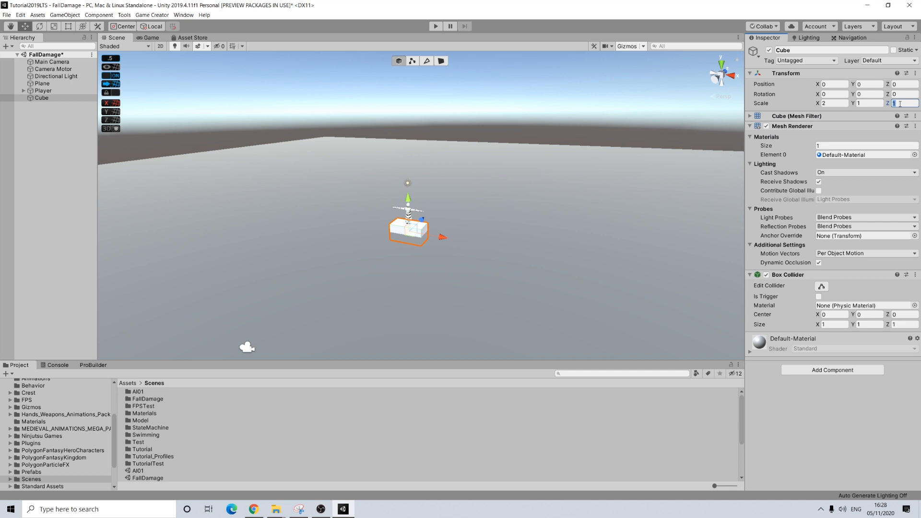
pyautogui.write('10')
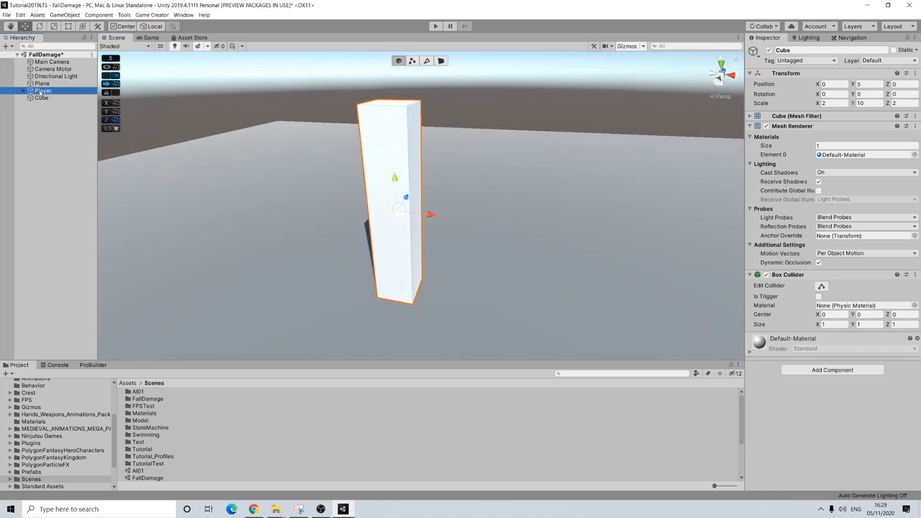
# Make the Player's landing trigger store vertical speed in FallSpeed
pyautogui.click(42, 91)
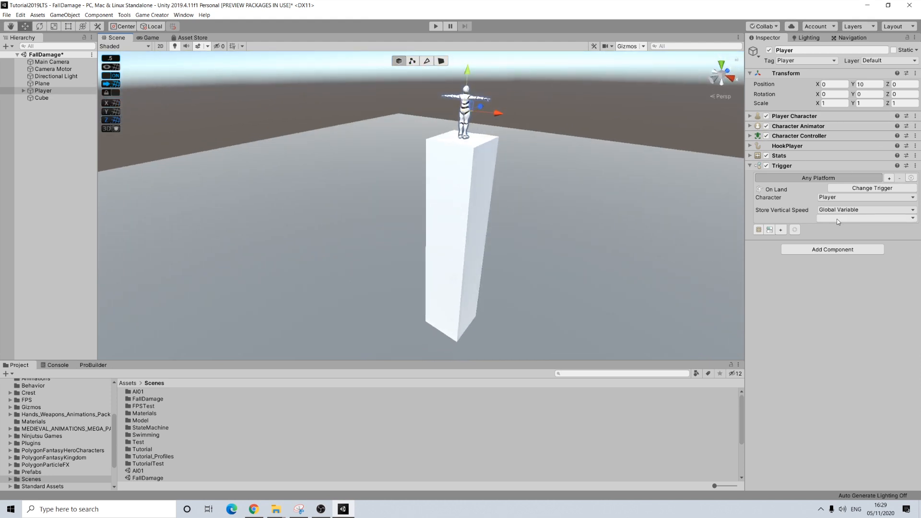
pyautogui.click(864, 218)
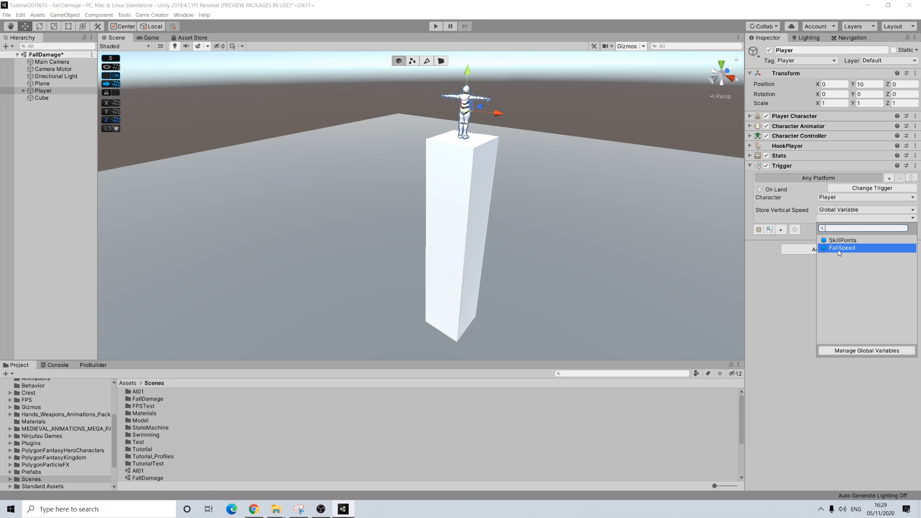
pyautogui.click(843, 248)
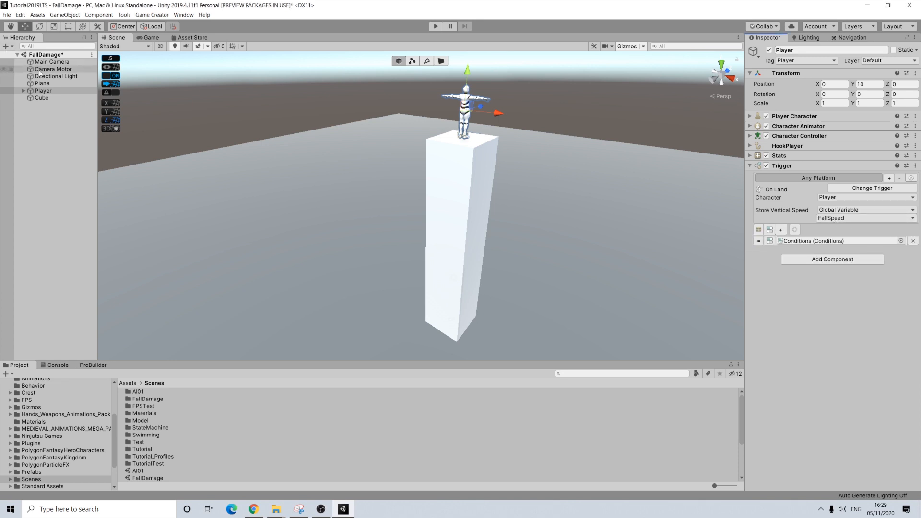
# Add a clause with a Variable Number condition checking global FallSpeed equals 0
pyautogui.click(55, 104)
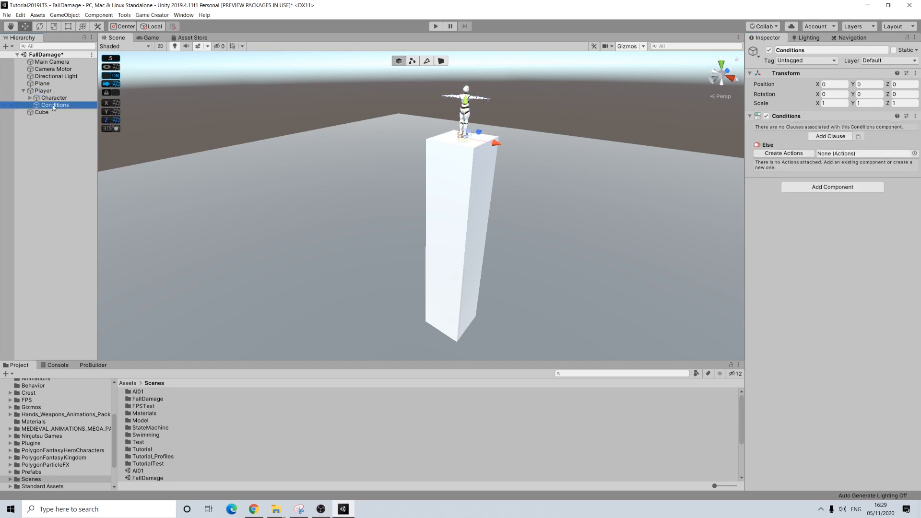
pyautogui.click(830, 136)
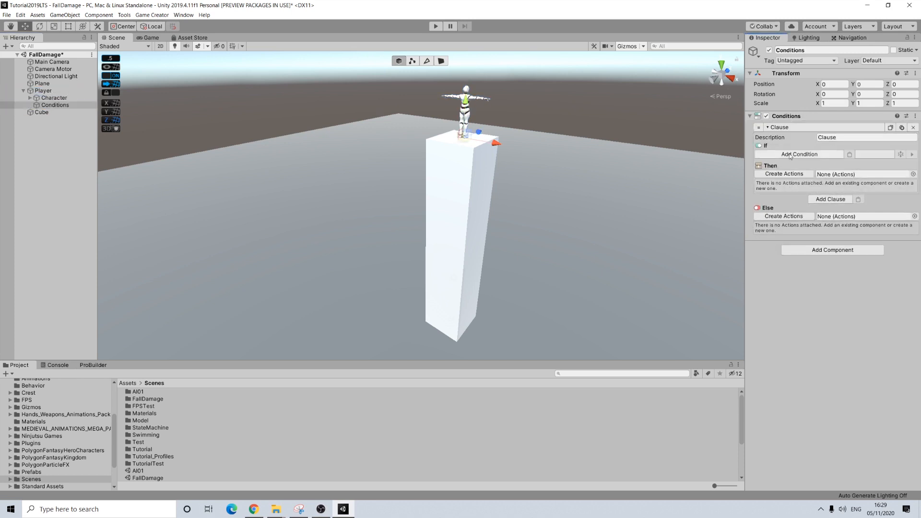
pyautogui.click(799, 154)
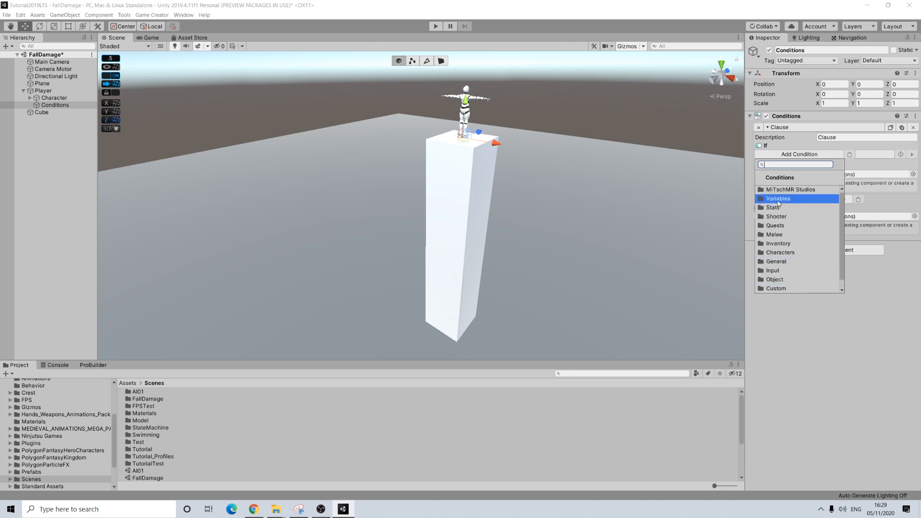
pyautogui.click(778, 199)
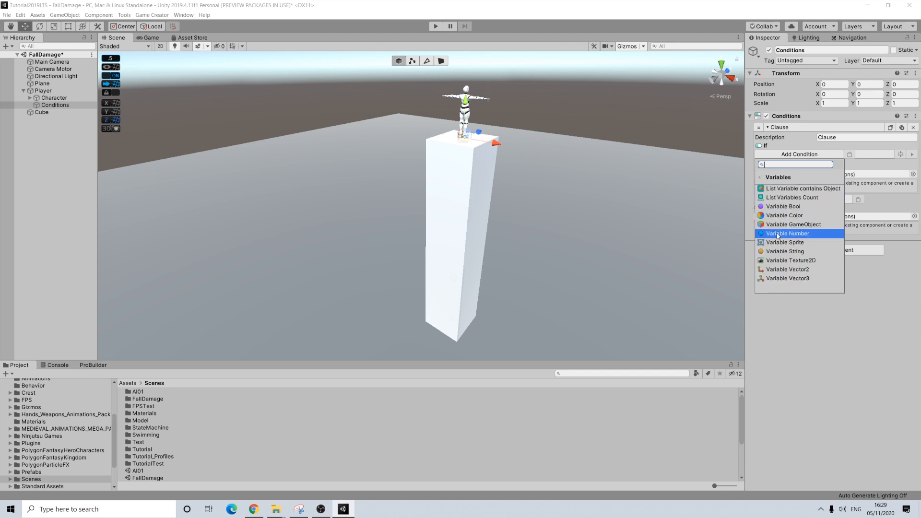
pyautogui.click(787, 233)
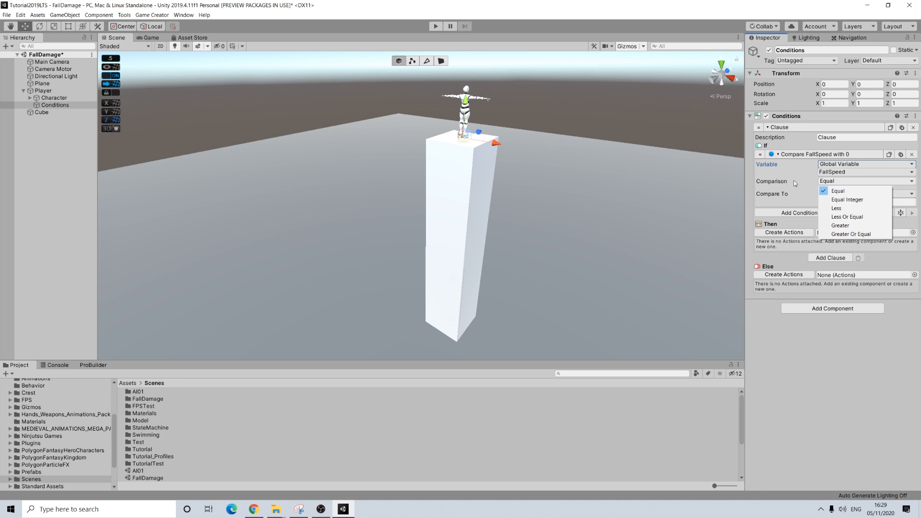
pyautogui.click(838, 191)
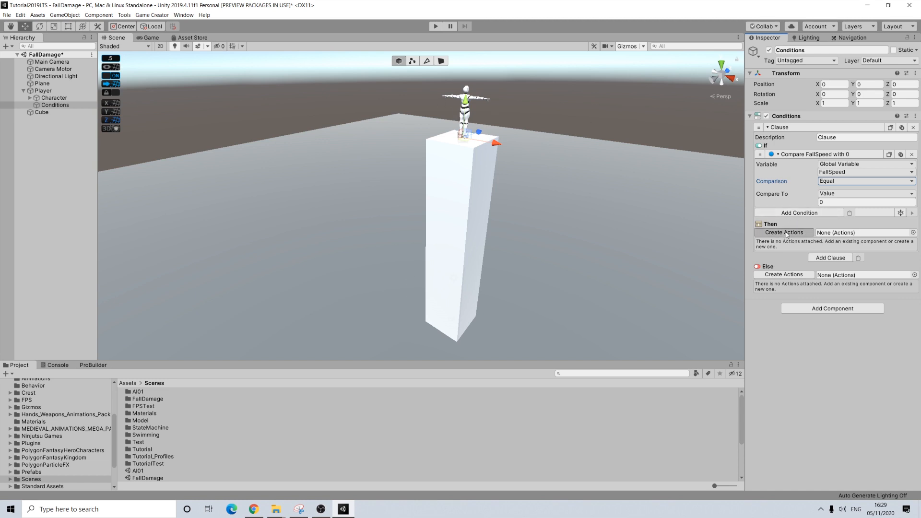
# Add a Change Attribute action to Then that subtracts 10 from the Player's health
pyautogui.click(784, 232)
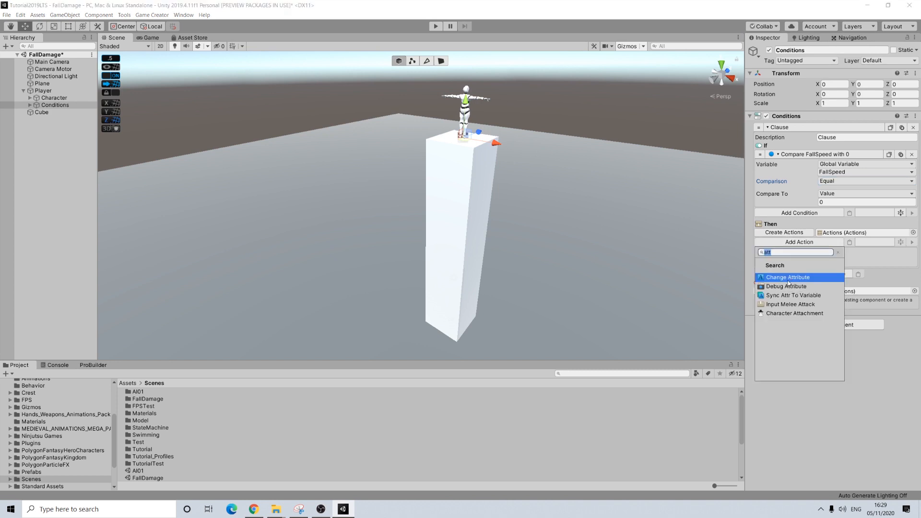
pyautogui.click(788, 277)
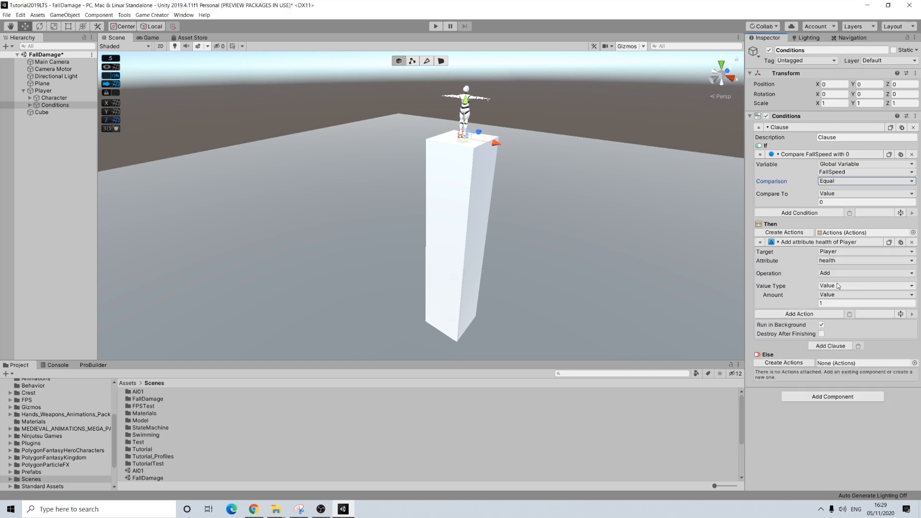
pyautogui.click(864, 272)
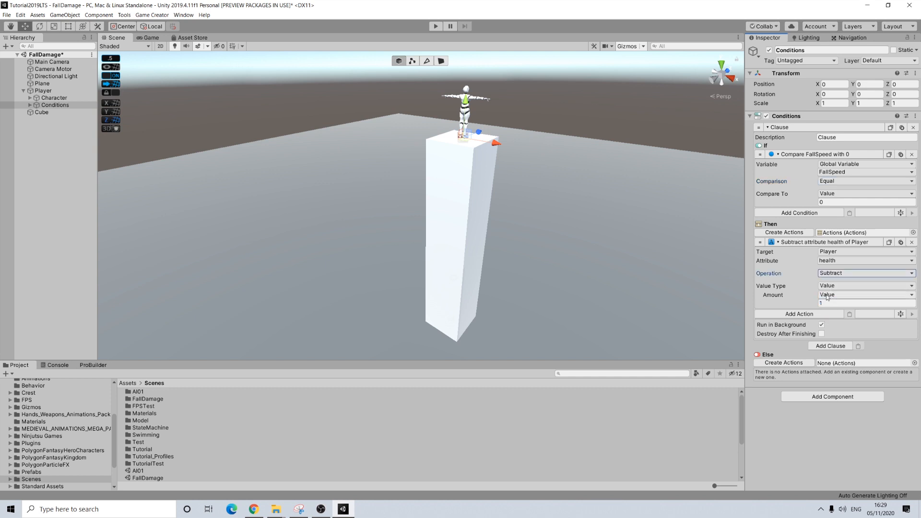
pyautogui.click(864, 302)
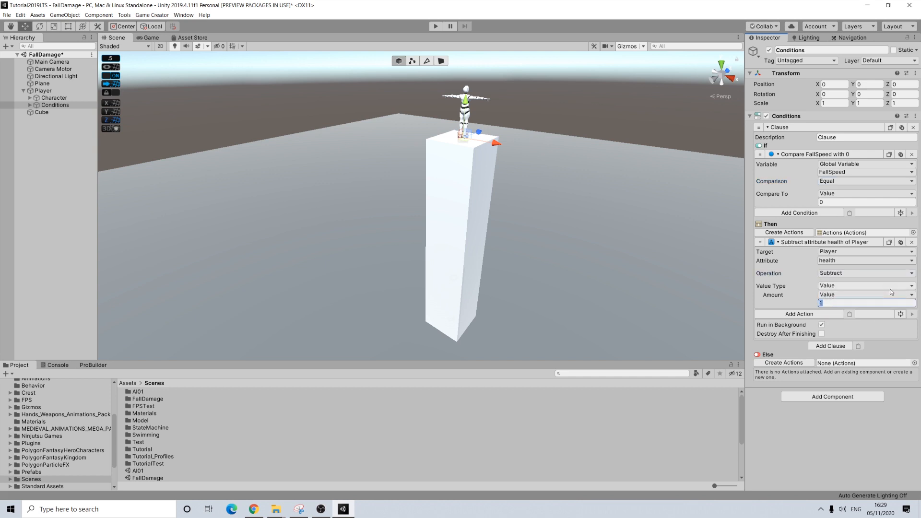
pyautogui.write('10')
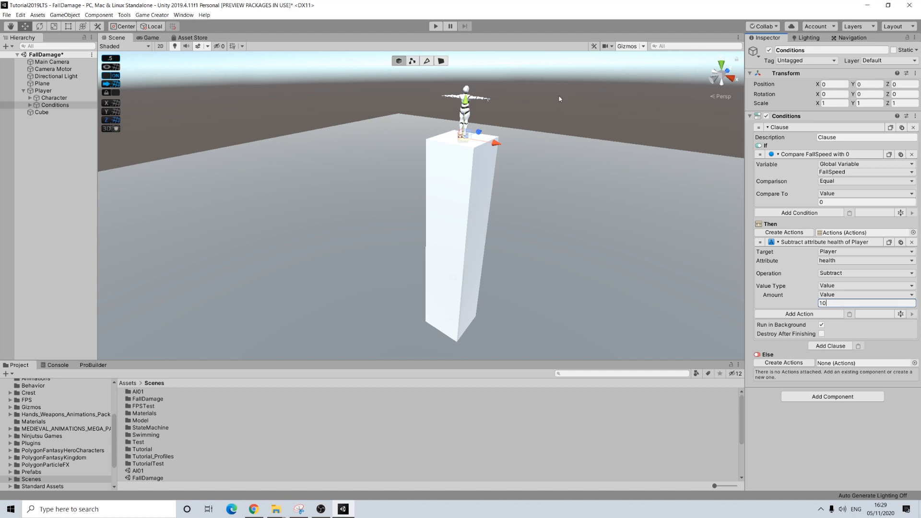
pyautogui.moveTo(563, 122)
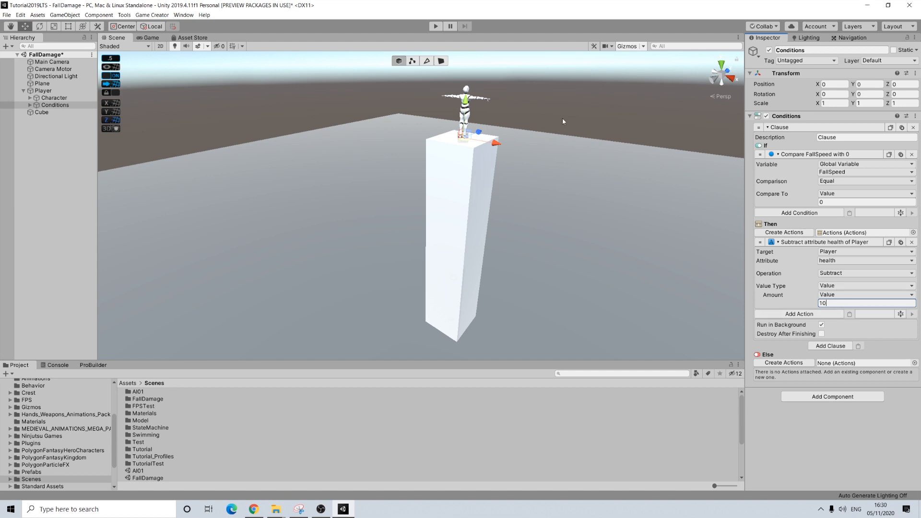
pyautogui.moveTo(550, 92)
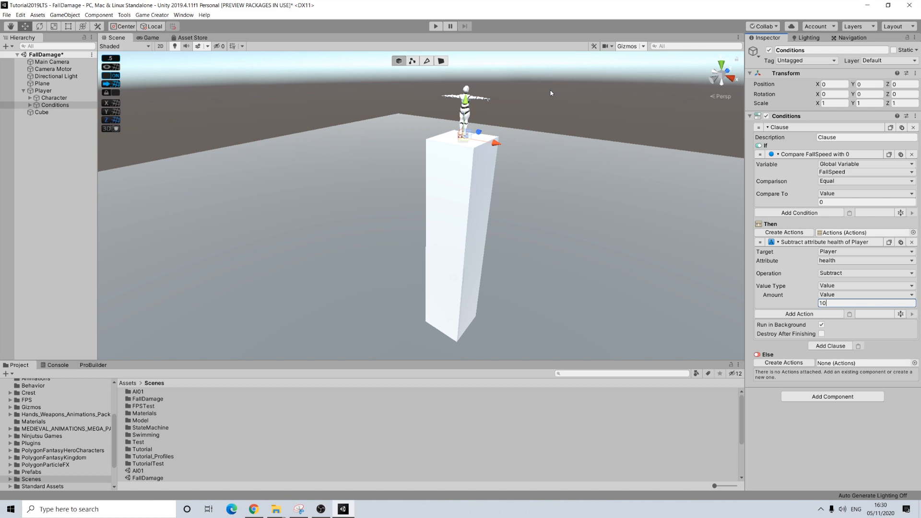
pyautogui.moveTo(563, 99)
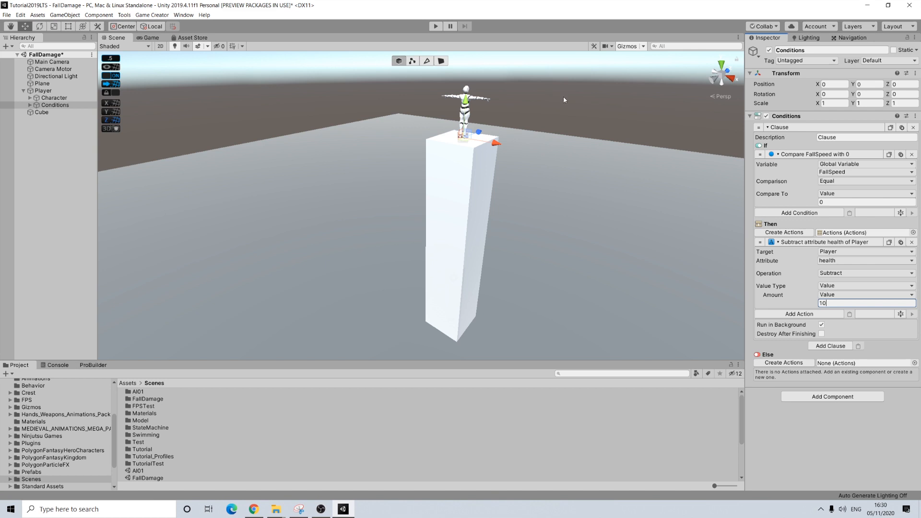
pyautogui.moveTo(286, 121)
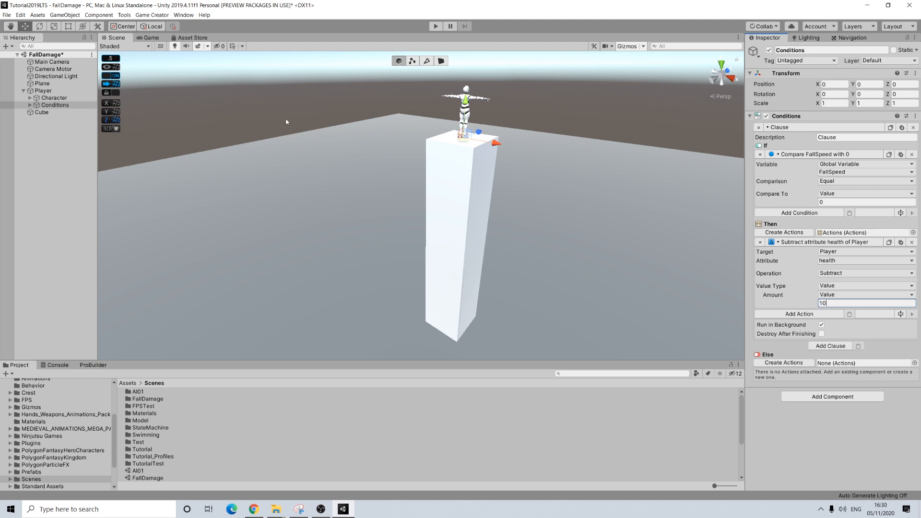
pyautogui.click(435, 26)
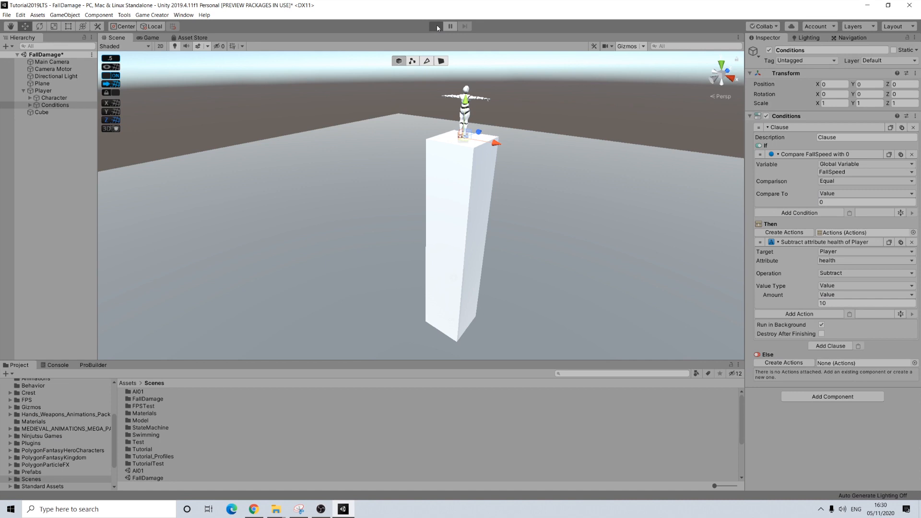
pyautogui.click(436, 26)
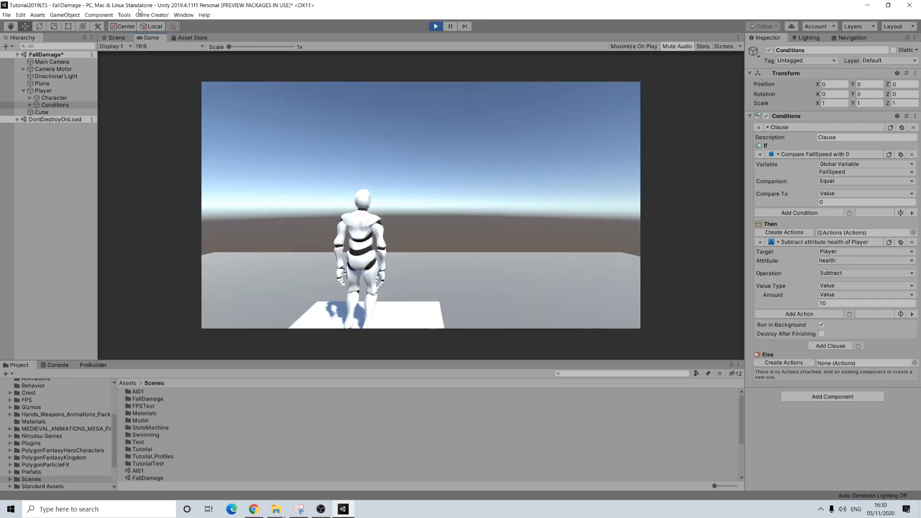
pyautogui.click(151, 15)
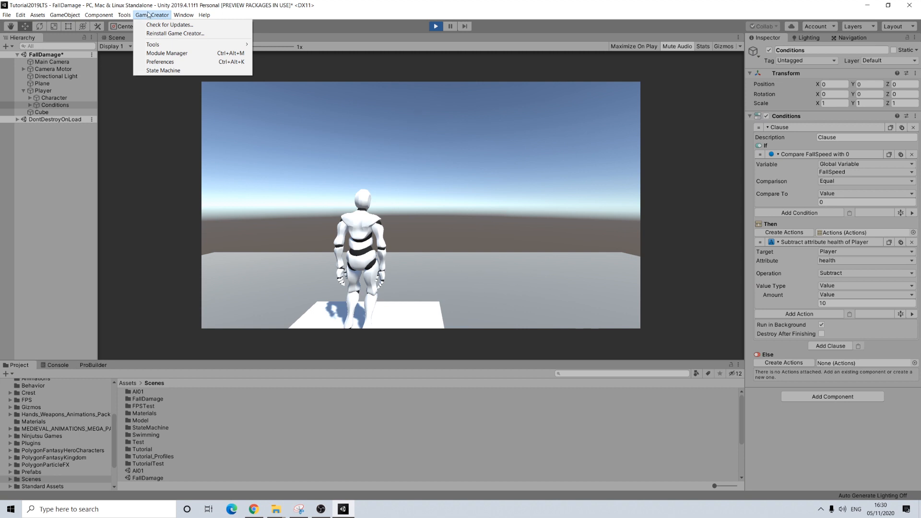
pyautogui.click(159, 62)
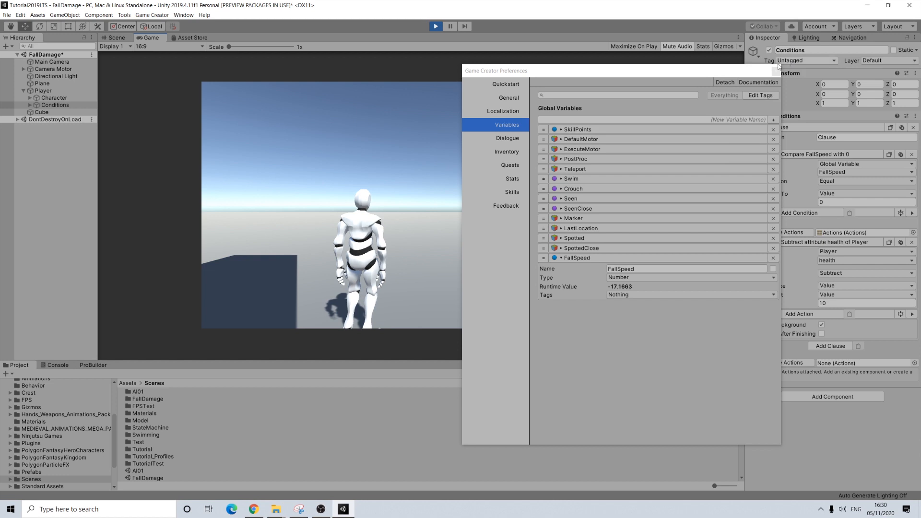
pyautogui.click(779, 70)
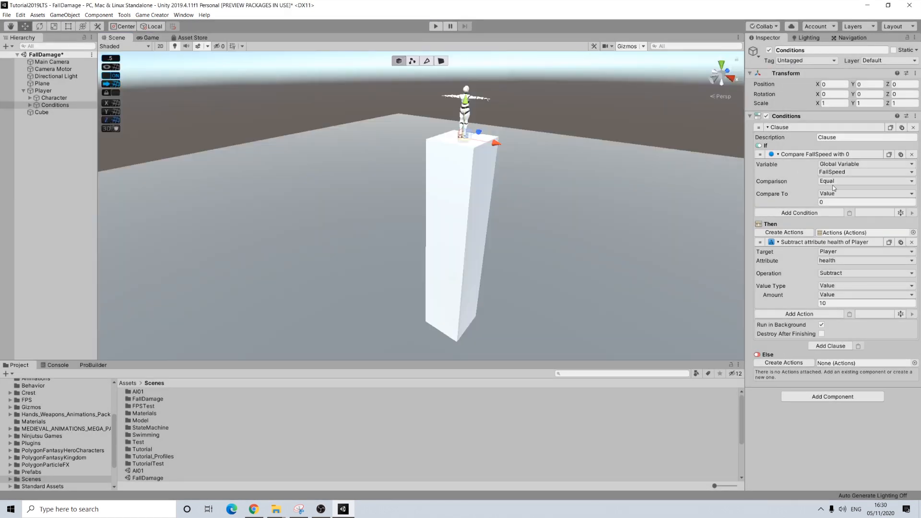
# Set the FallSpeed comparison to Less Or Equal with a Compare To value of -15
pyautogui.click(863, 181)
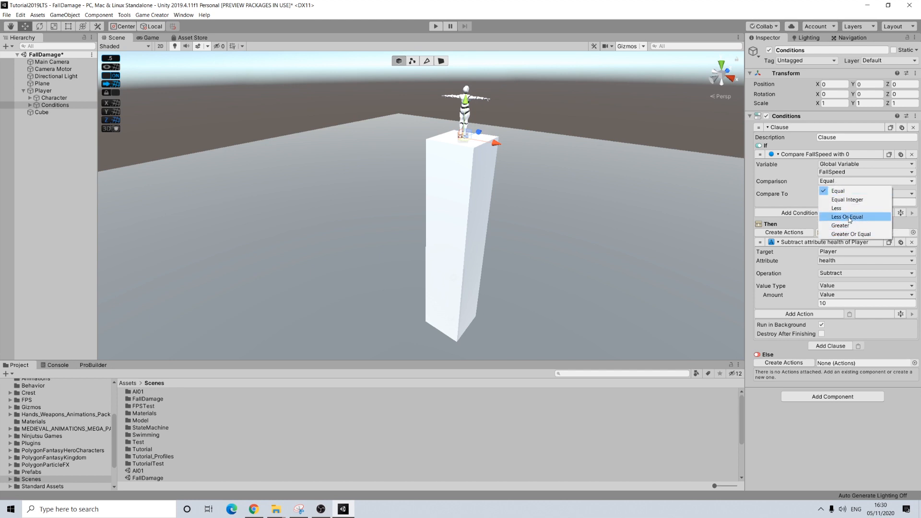
pyautogui.click(847, 217)
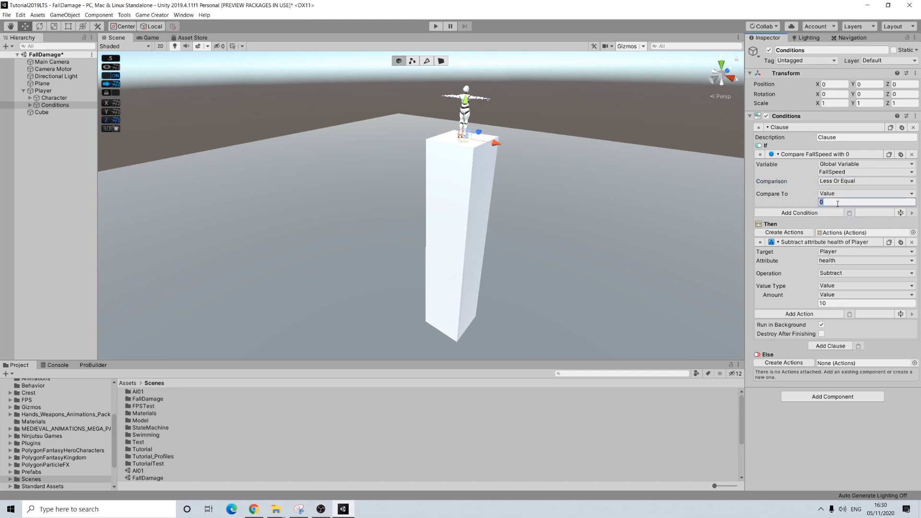
pyautogui.write('-15')
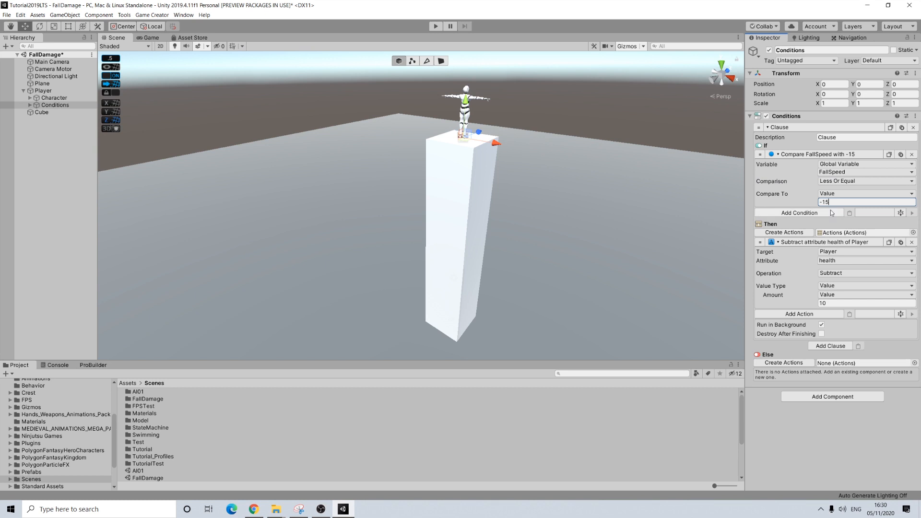
pyautogui.click(864, 304)
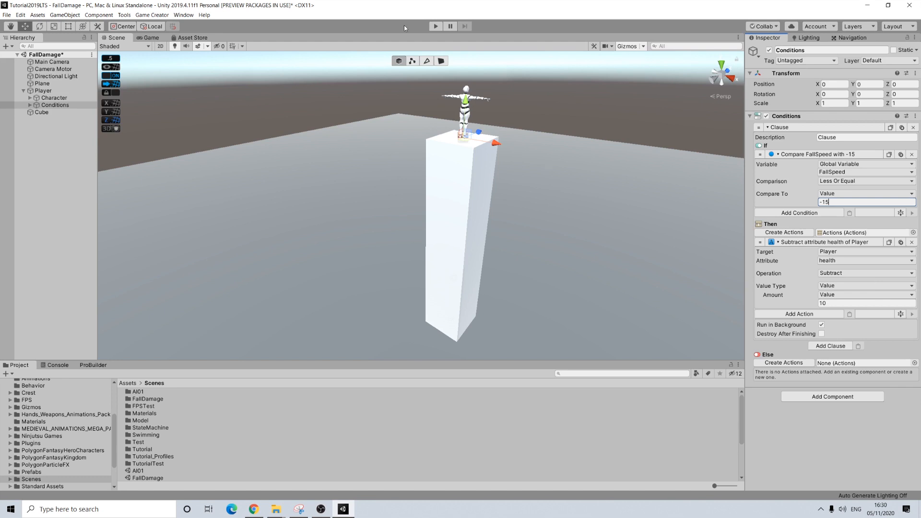
pyautogui.moveTo(435, 26)
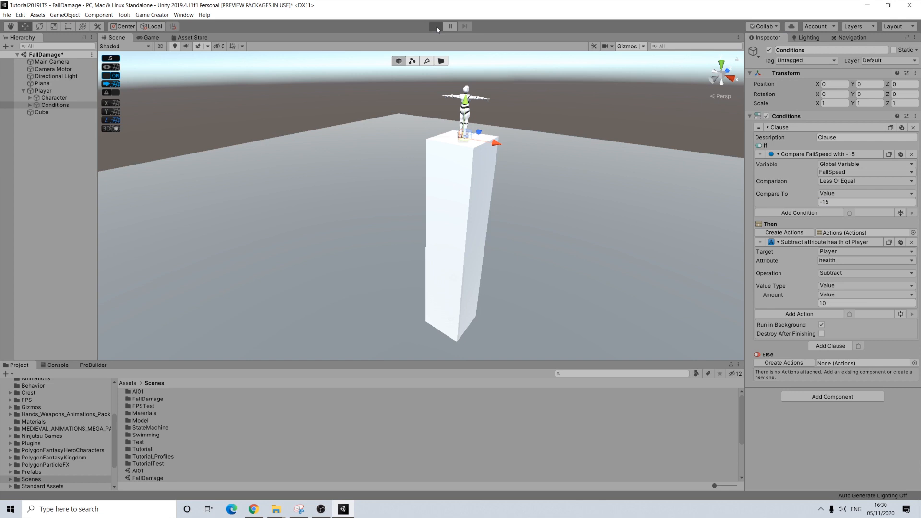
# Test the fall in Play mode, confirming the Player's HP drops to 90/100
pyautogui.click(436, 26)
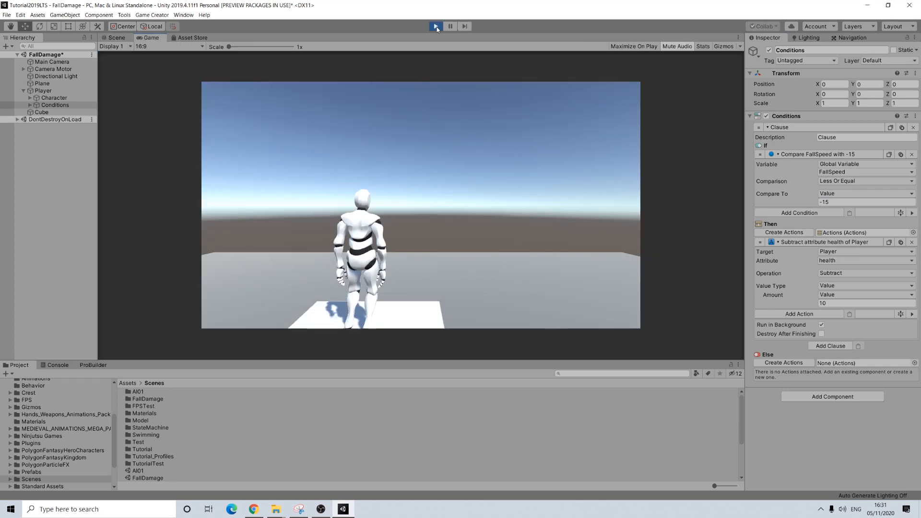
pyautogui.click(435, 25)
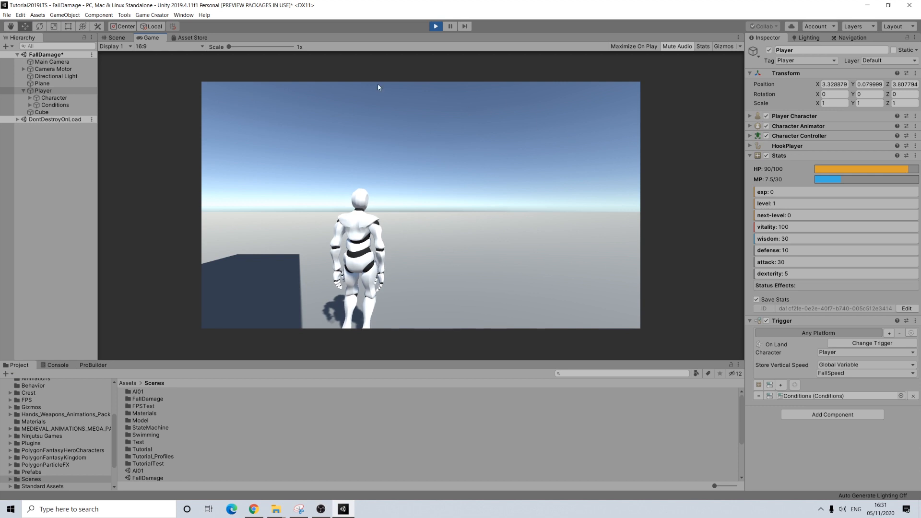
pyautogui.click(436, 26)
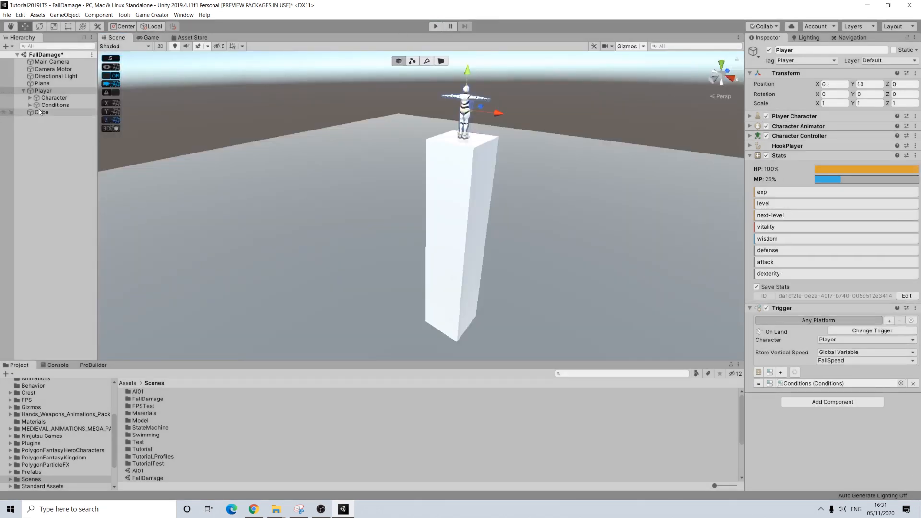
pyautogui.click(54, 104)
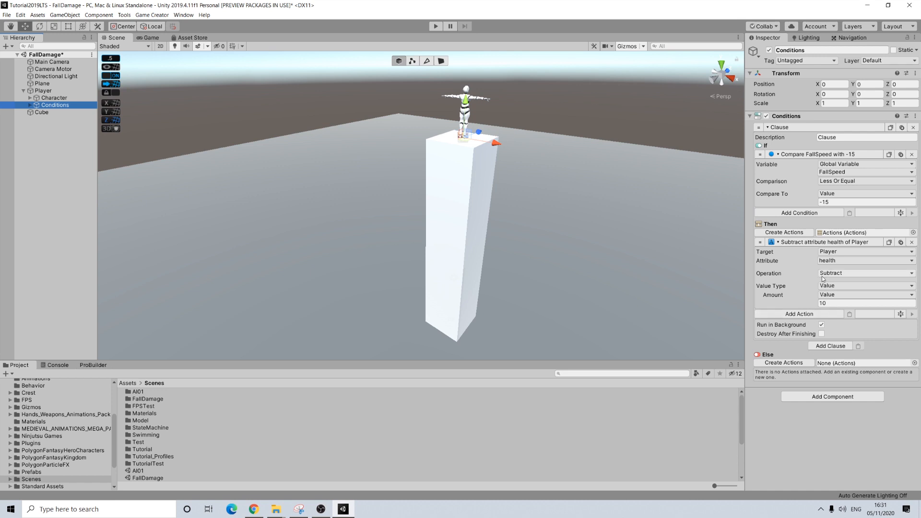
# Duplicate the column as Cube (1) and scale it to 4×20×4
pyautogui.click(41, 112)
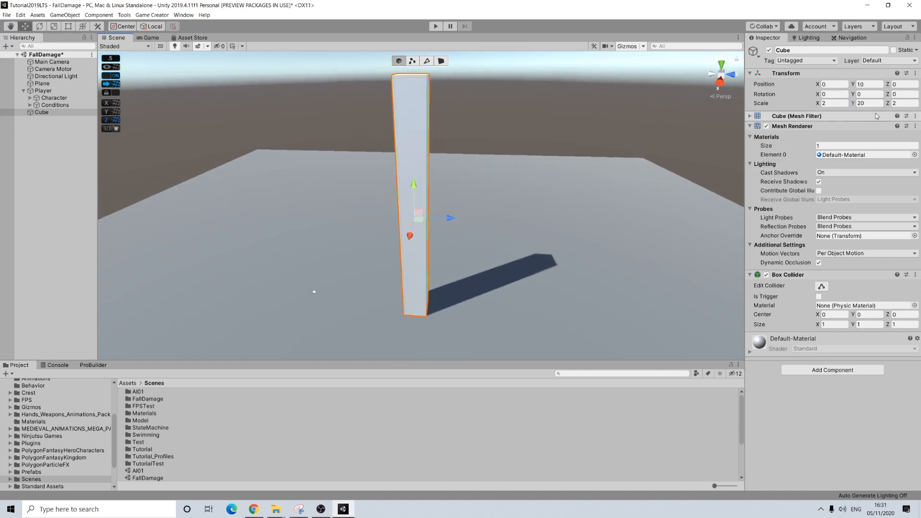
pyautogui.write('30')
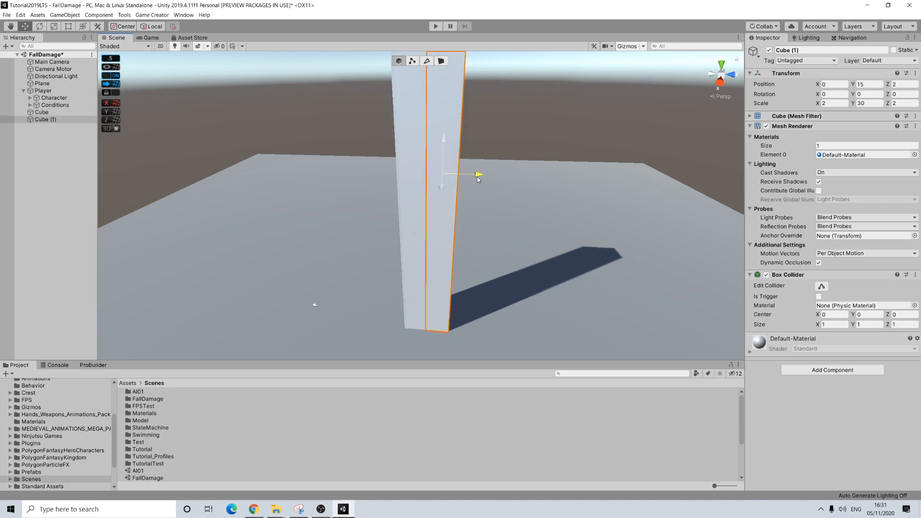
pyautogui.write('4')
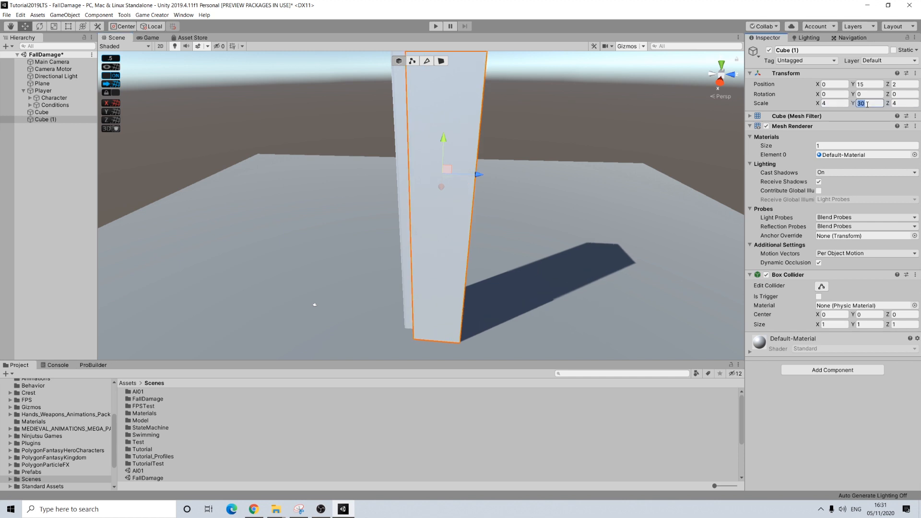
pyautogui.write('20')
pyautogui.click(870, 83)
pyautogui.write('10')
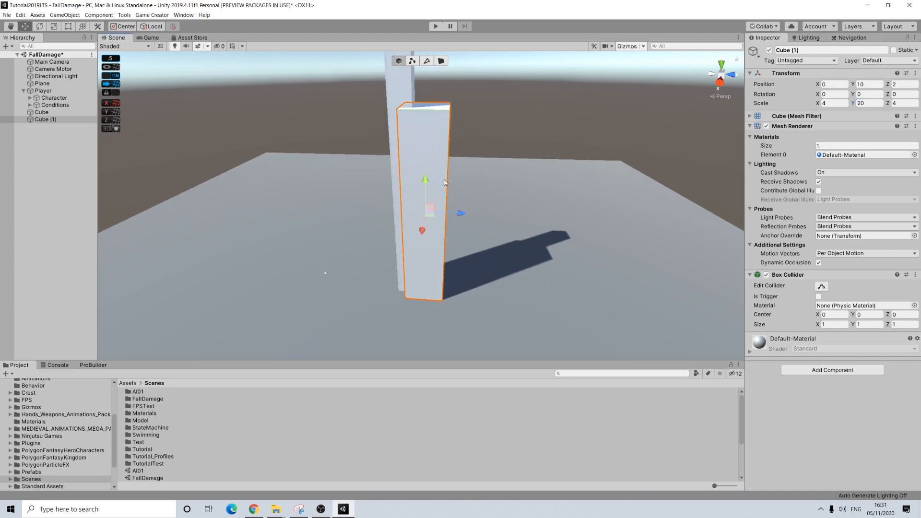
pyautogui.moveTo(443, 183); pyautogui.dragTo(542, 179)
pyautogui.write('0')
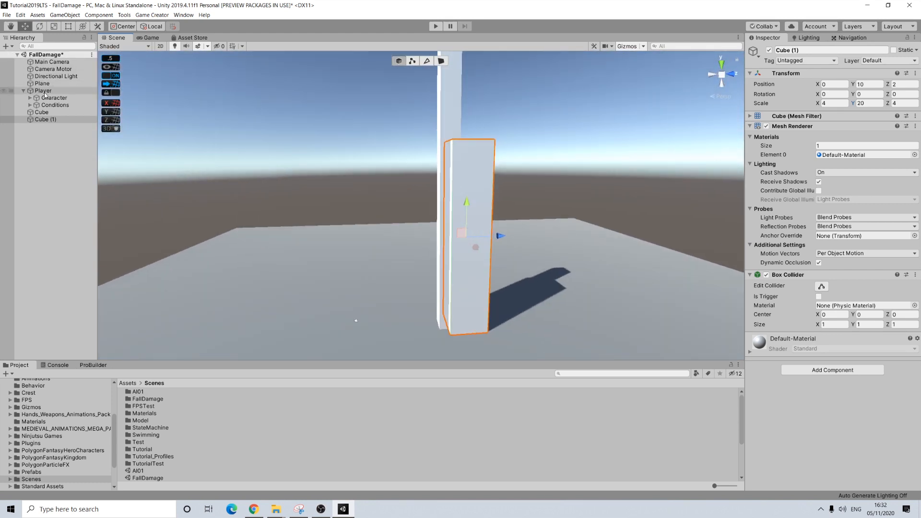
# Move the Player to Y 30 atop the taller tower and start Play mode
pyautogui.click(43, 91)
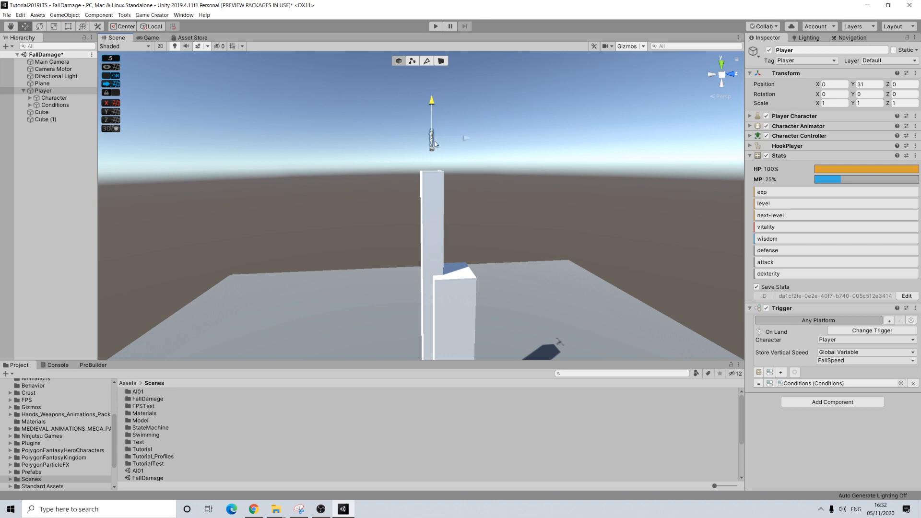
pyautogui.click(435, 26)
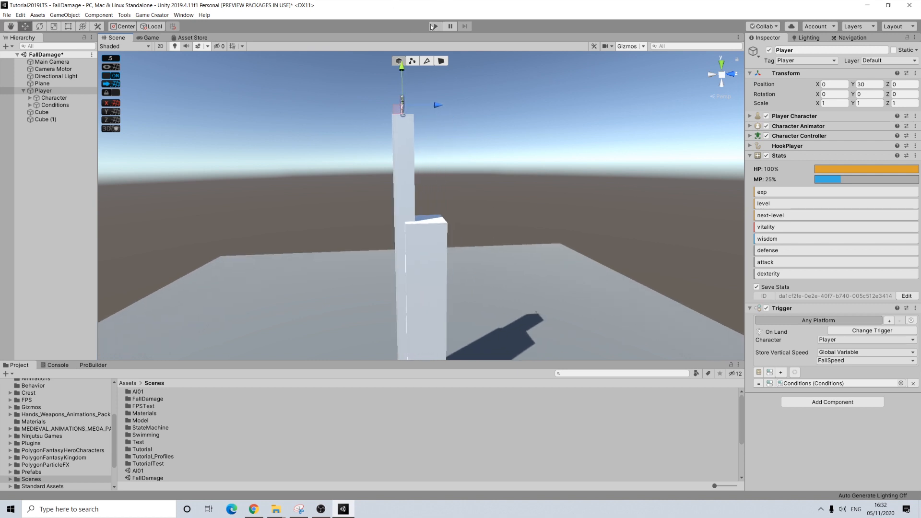
pyautogui.moveTo(435, 26)
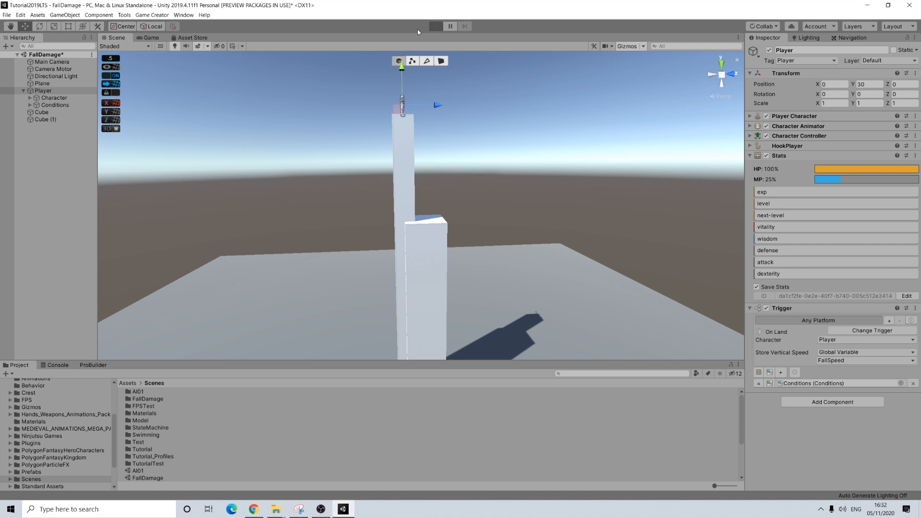
pyautogui.click(435, 26)
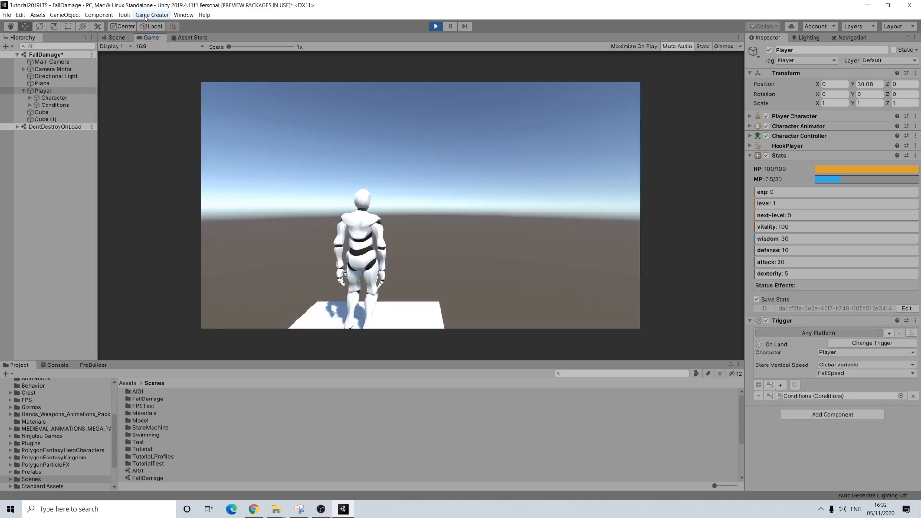
pyautogui.click(151, 15)
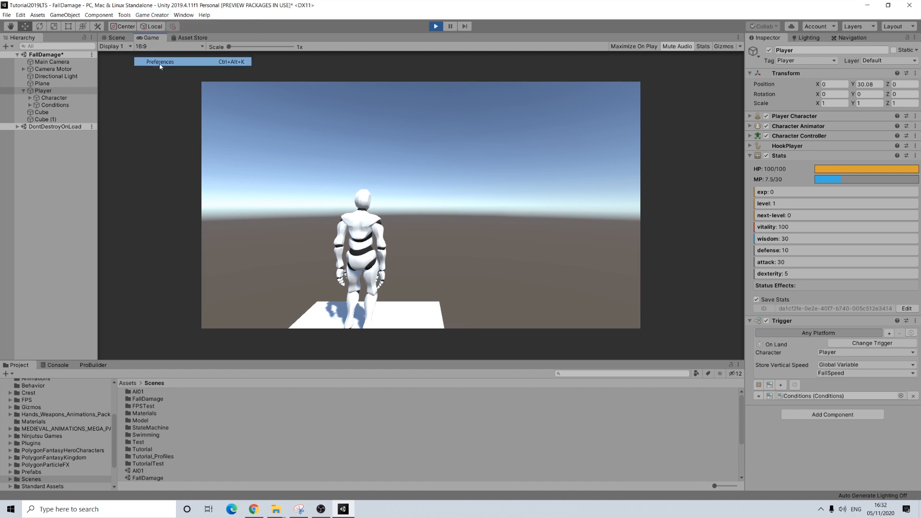
pyautogui.click(159, 62)
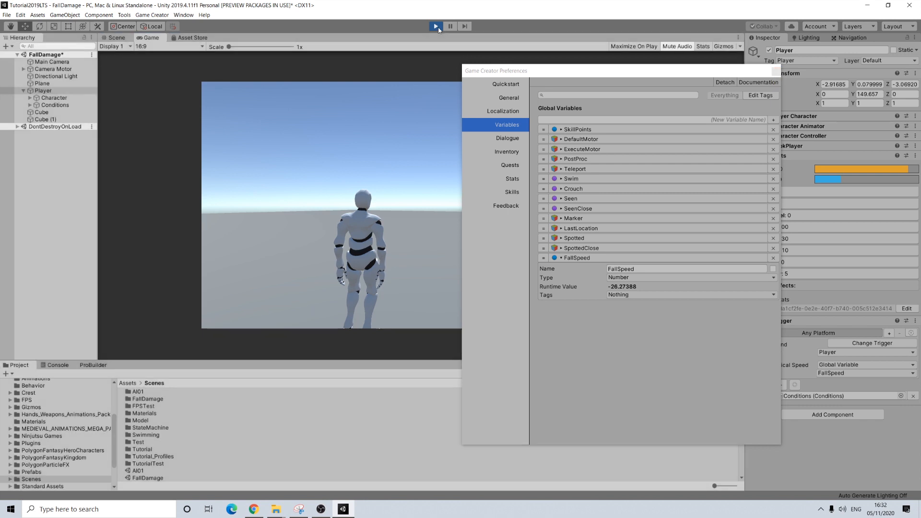
pyautogui.click(435, 26)
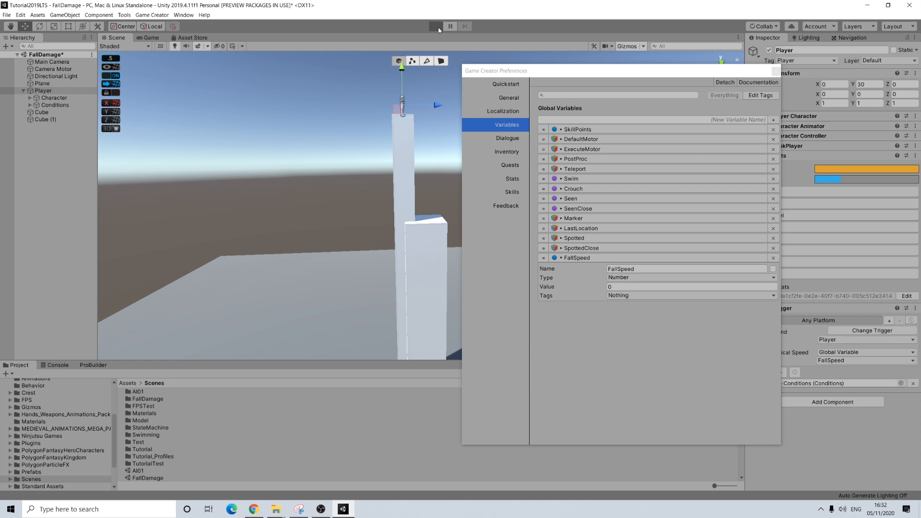
pyautogui.click(436, 26)
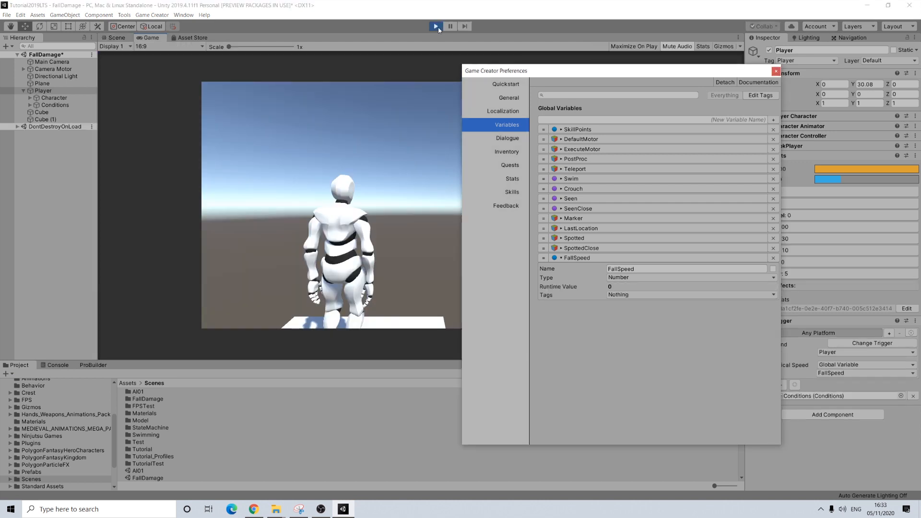
pyautogui.click(435, 26)
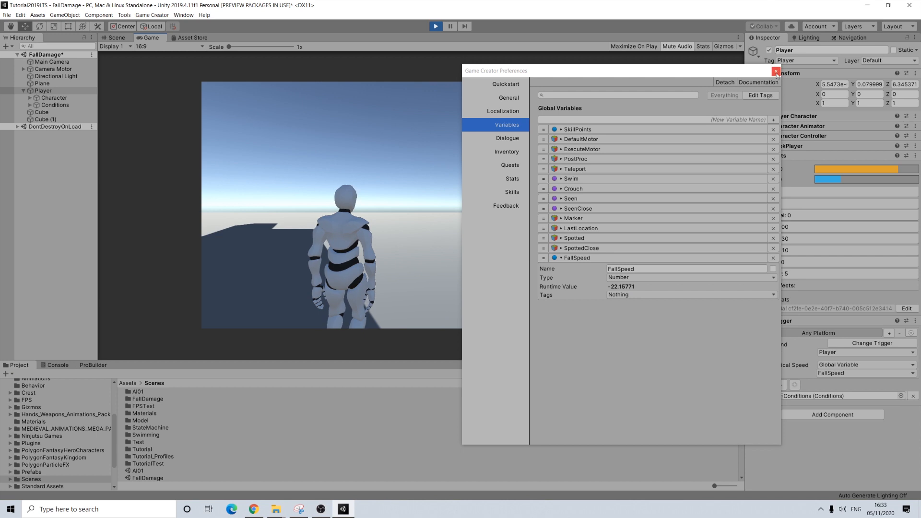
pyautogui.click(776, 71)
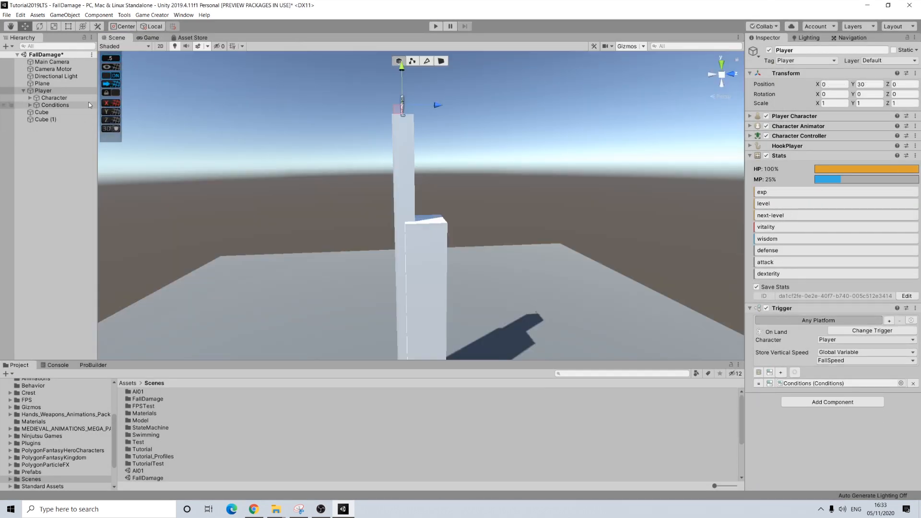
# Add a Call Conditions action with Wait To Finish to the Conditions object's Else branch
pyautogui.click(55, 104)
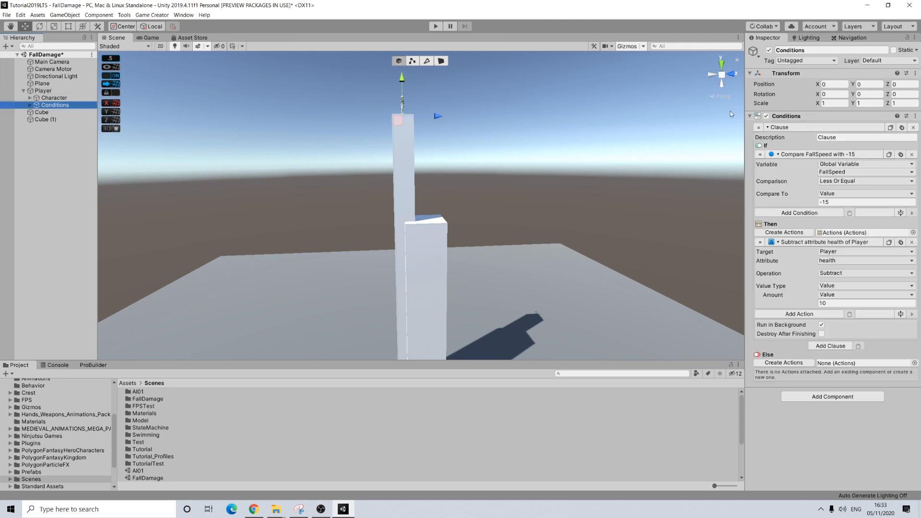
pyautogui.click(24, 105)
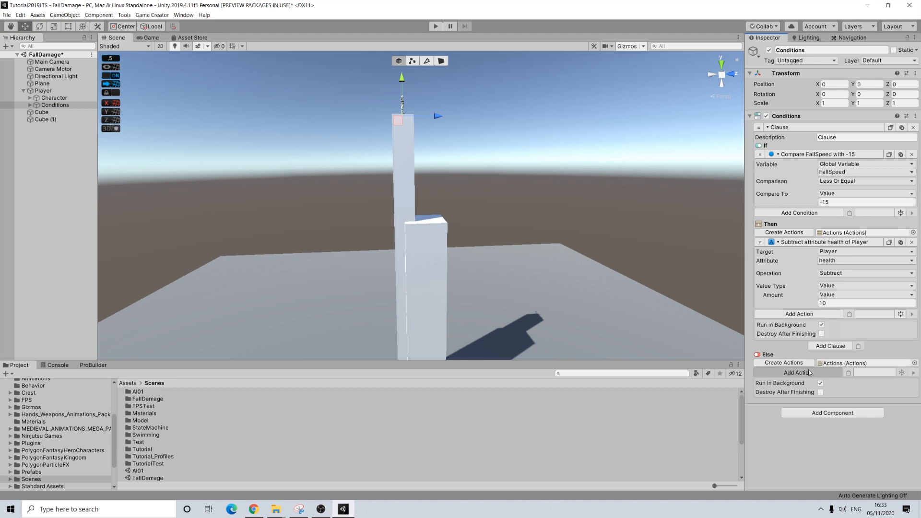
pyautogui.click(784, 363)
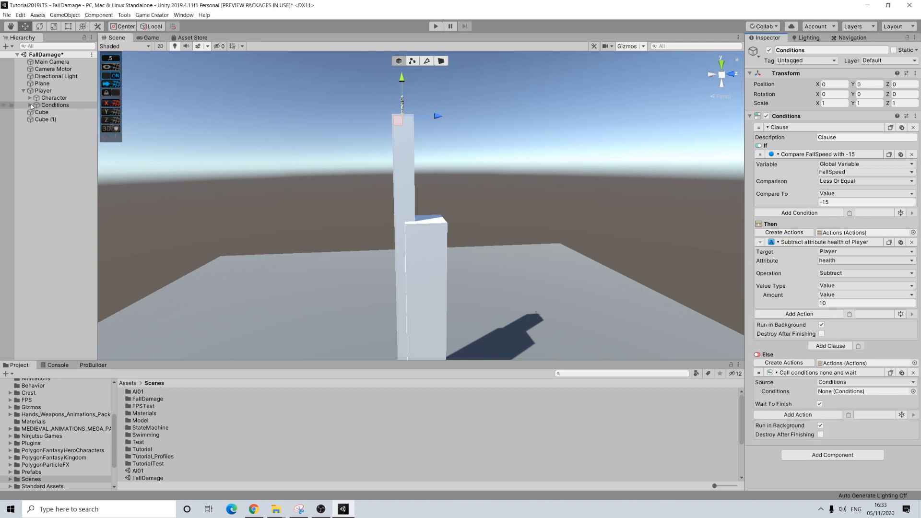
pyautogui.click(32, 106)
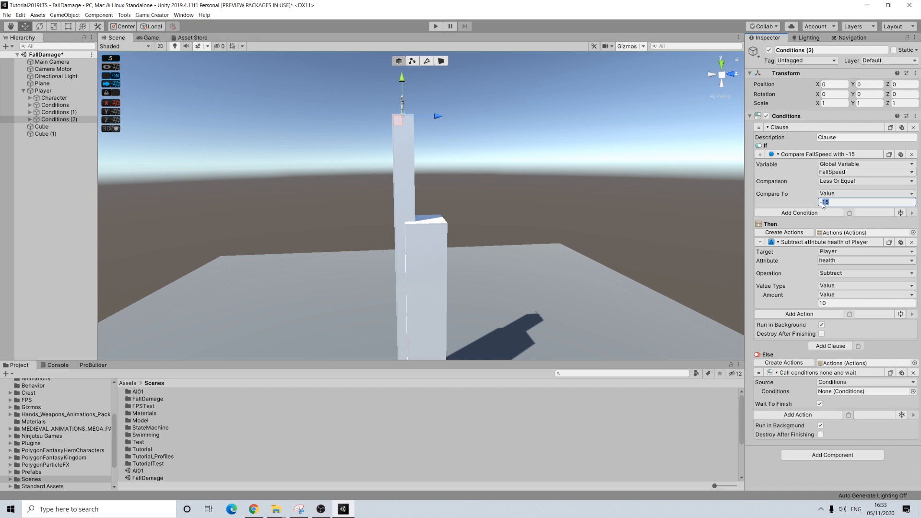
# Set Conditions (1) to Compare To -25, Amount 50 and Conditions (2) to -15, Amount 25
pyautogui.write('-2')
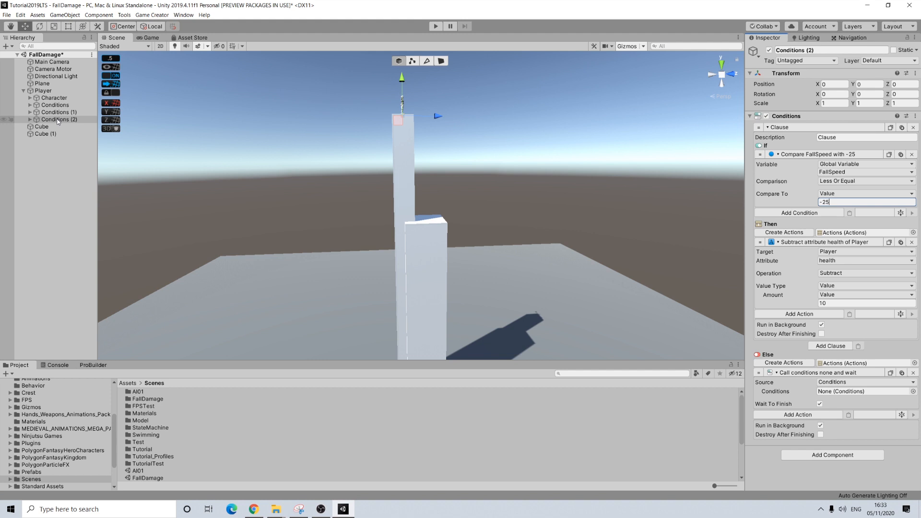
pyautogui.write('-15')
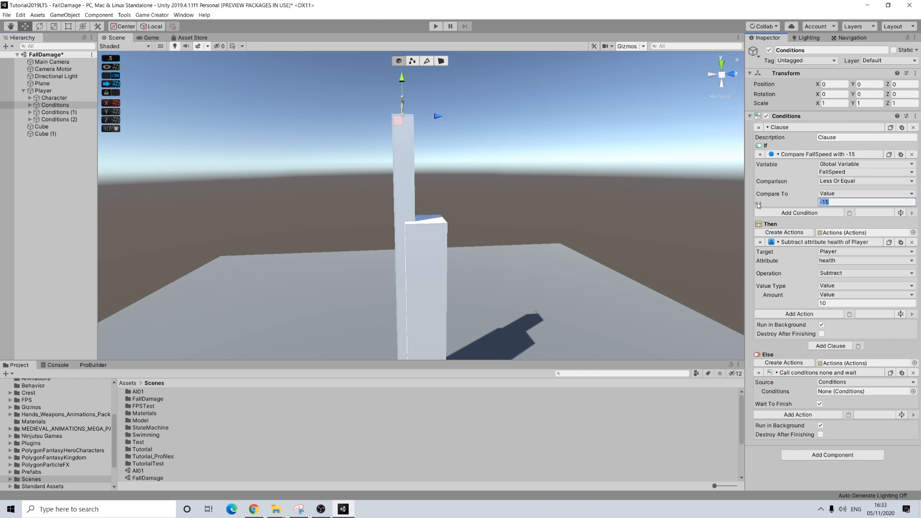
pyautogui.write('-25')
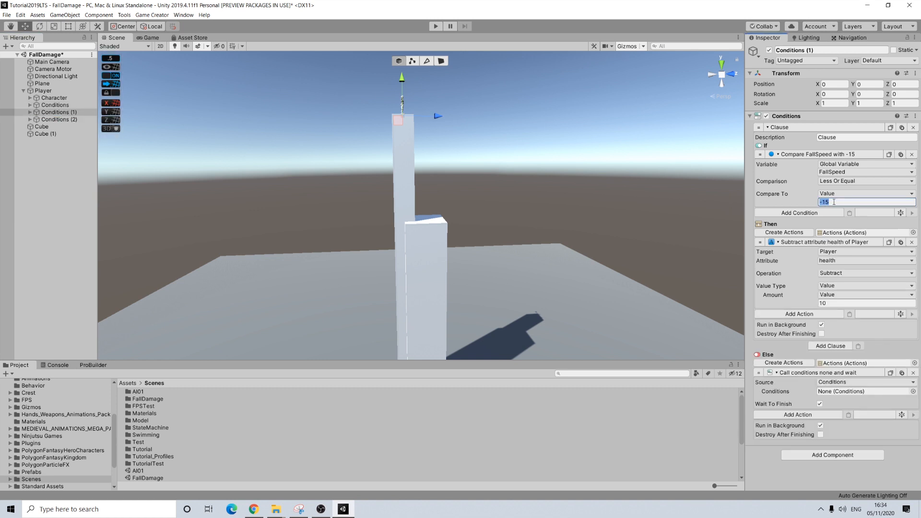
pyautogui.write('-25')
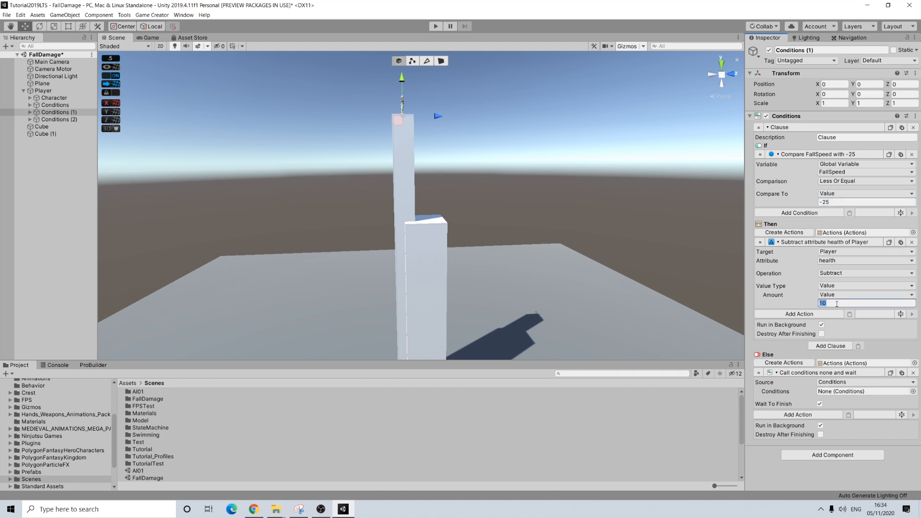
pyautogui.write('50')
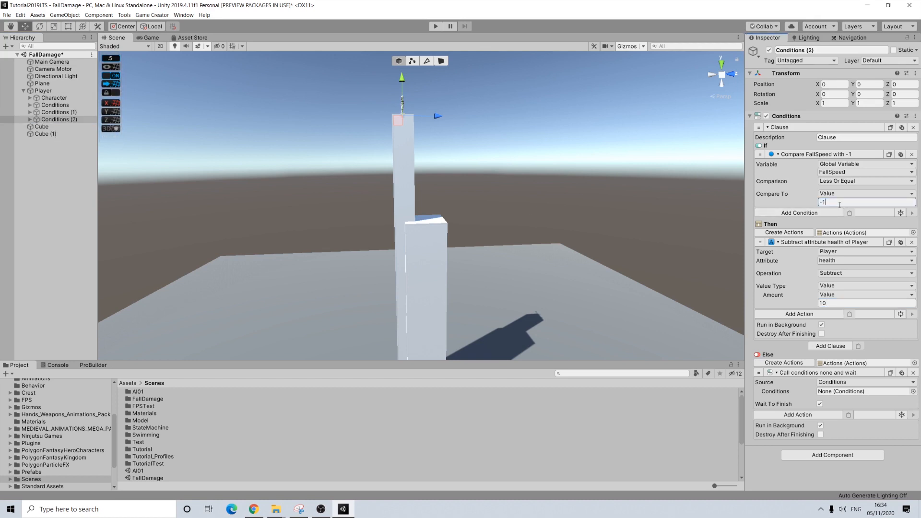
pyautogui.click(852, 302)
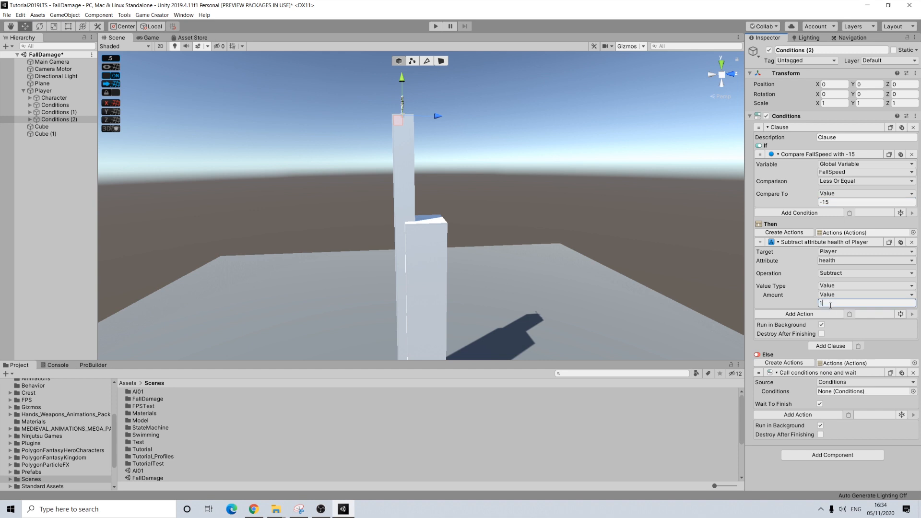
pyautogui.write('25')
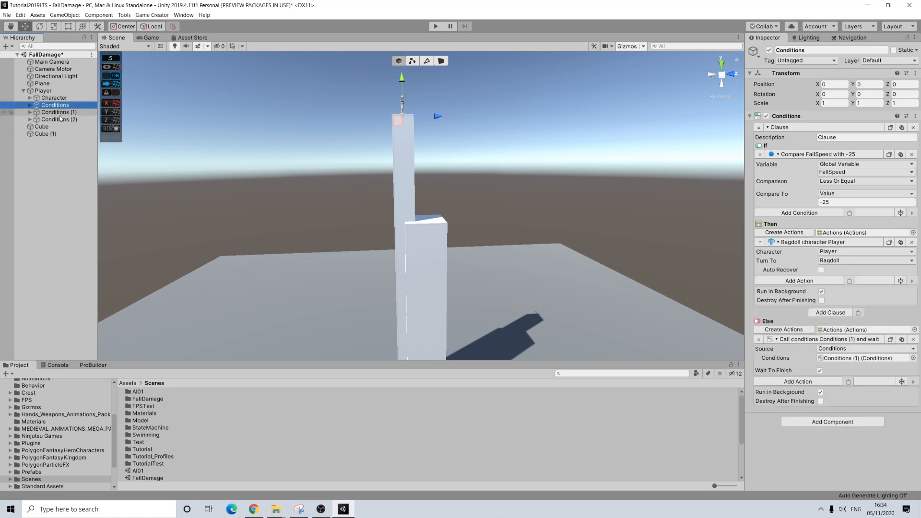
# Clear Conditions (2)'s Else Actions by choosing None in the object picker
pyautogui.click(59, 113)
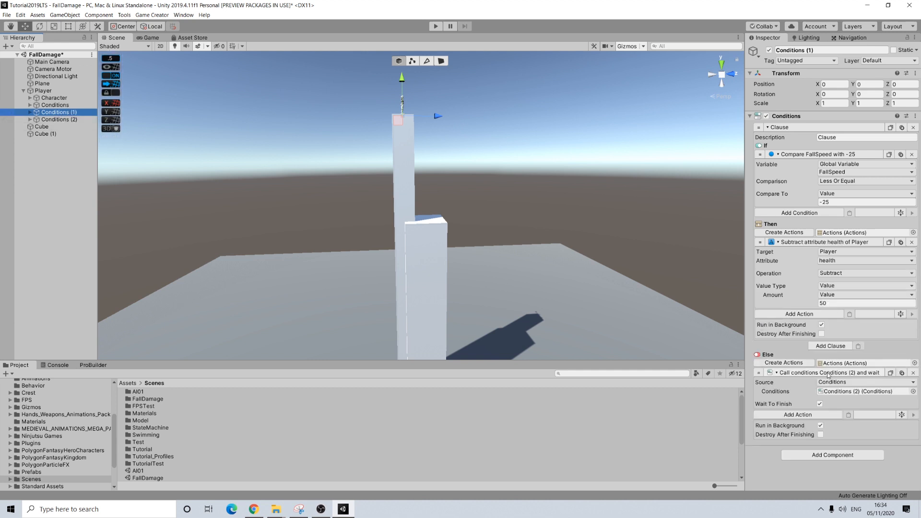
pyautogui.click(58, 120)
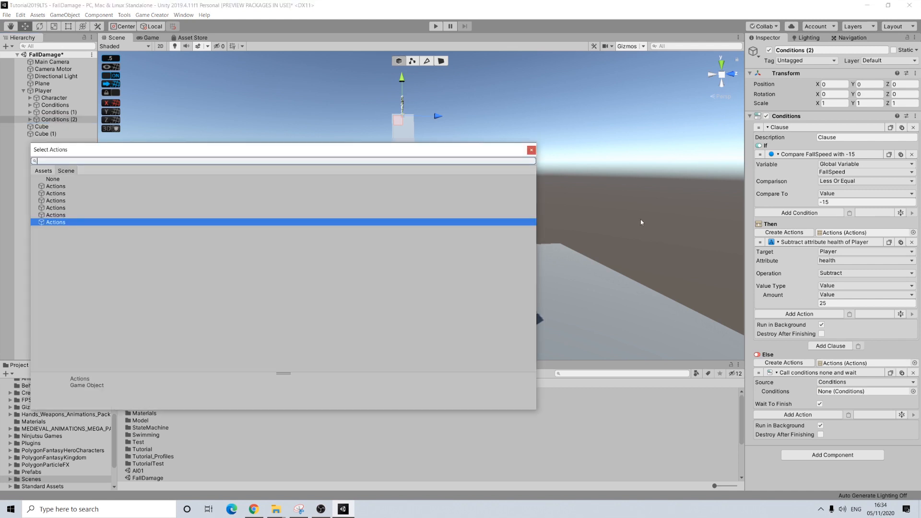
pyautogui.click(52, 178)
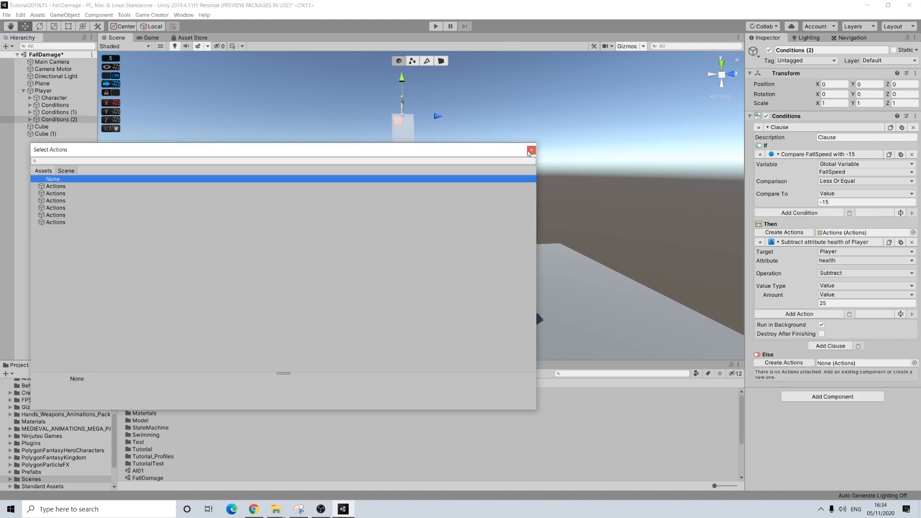
pyautogui.click(531, 150)
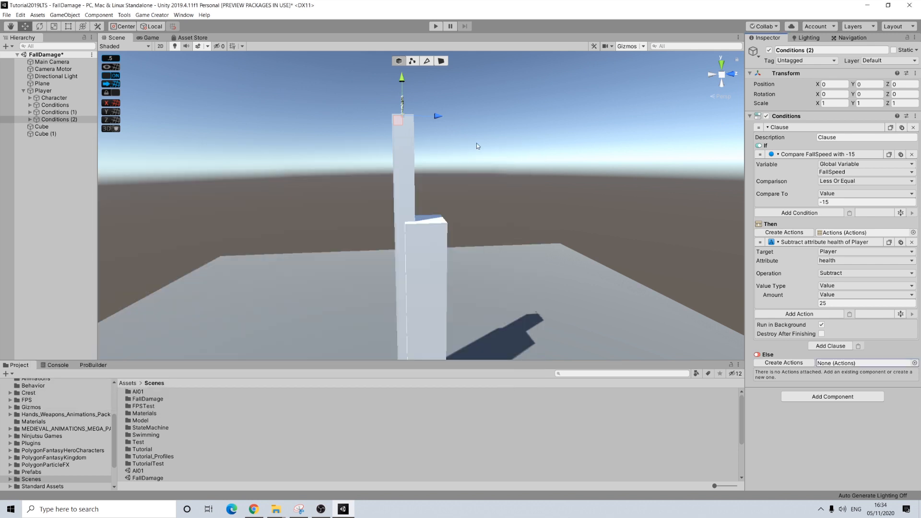
pyautogui.moveTo(790, 290)
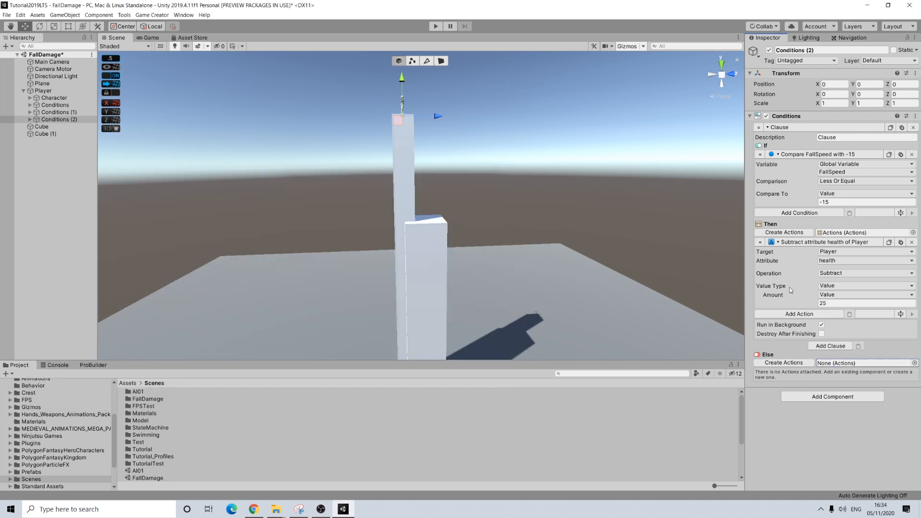
pyautogui.moveTo(416, 148)
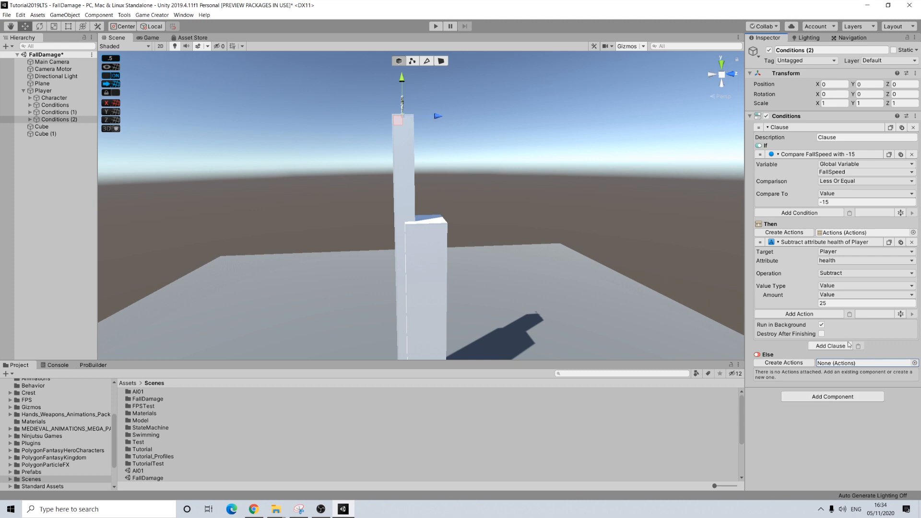
pyautogui.moveTo(848, 345)
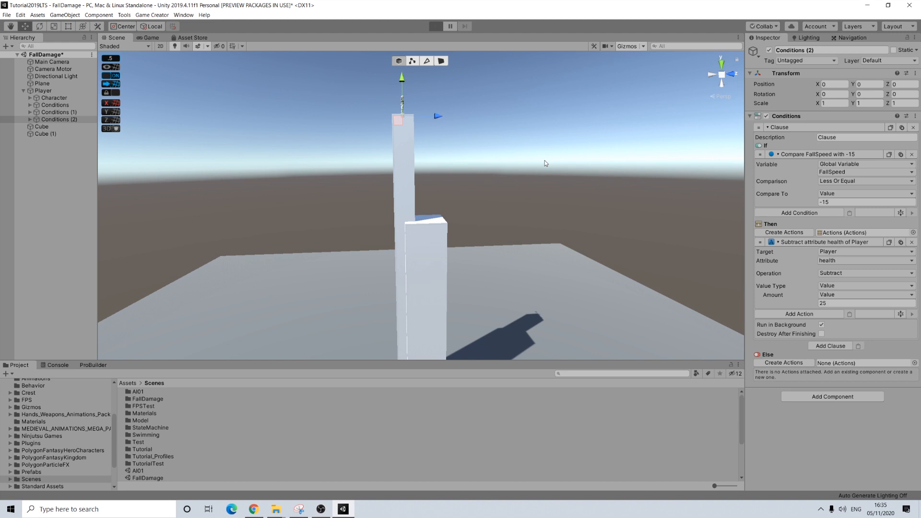
# Play-test the pillar fall, confirming HP 50/100 and FallSpeed near -22.09, then stop
pyautogui.click(435, 26)
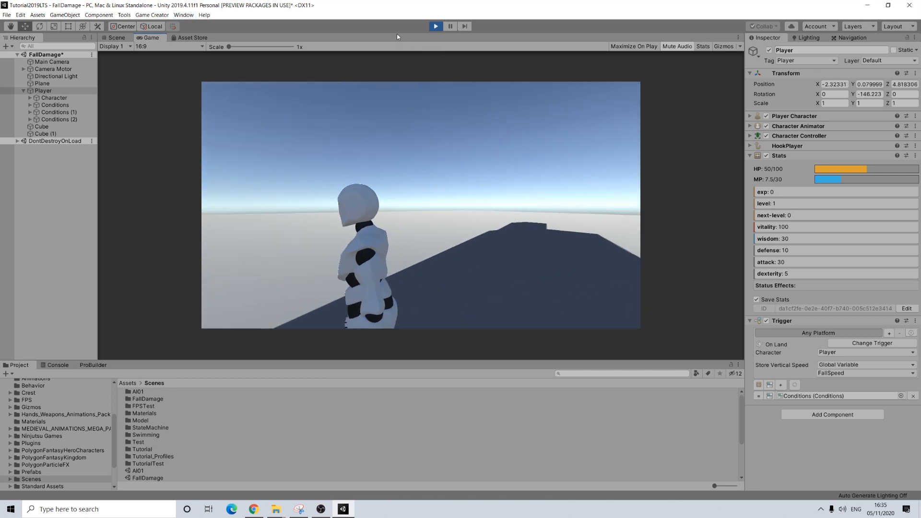
pyautogui.click(152, 15)
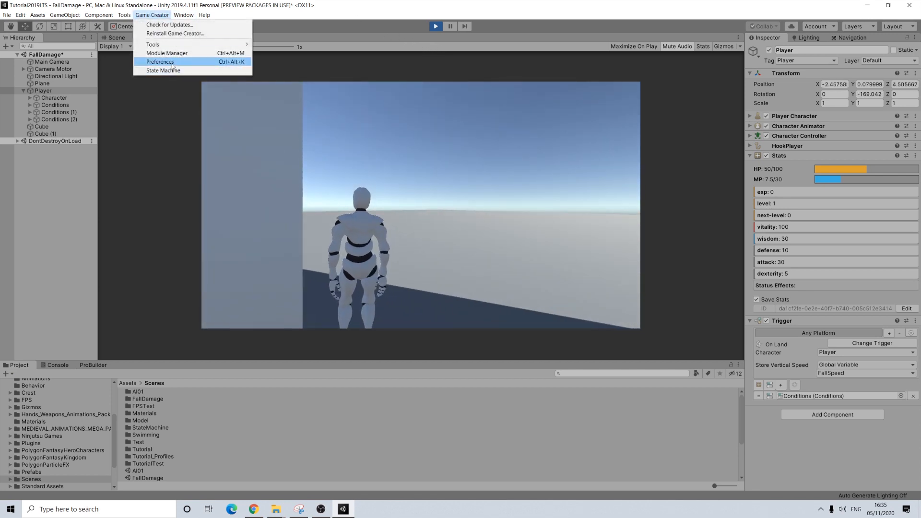
pyautogui.click(160, 62)
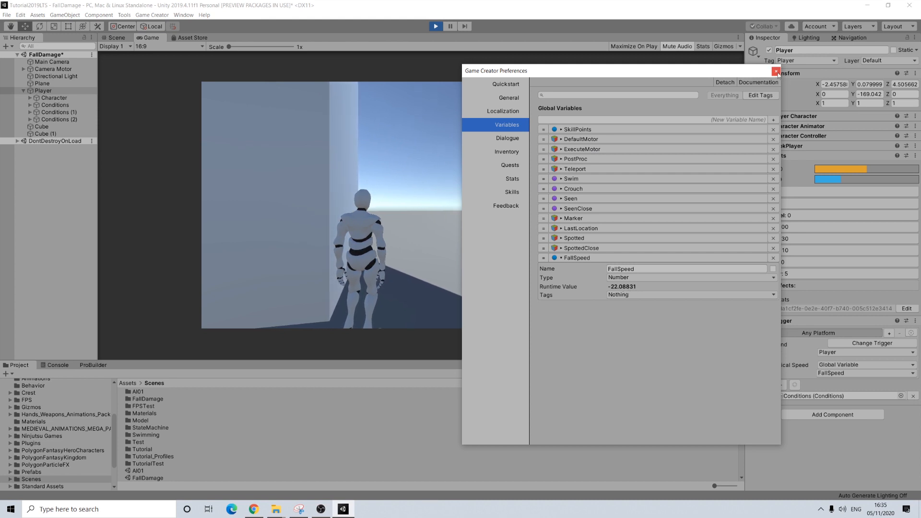
pyautogui.click(776, 70)
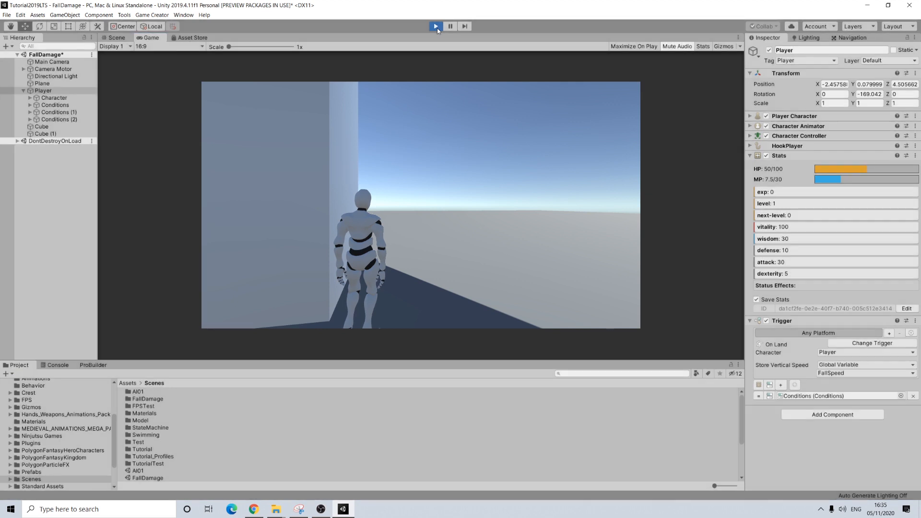
pyautogui.click(435, 25)
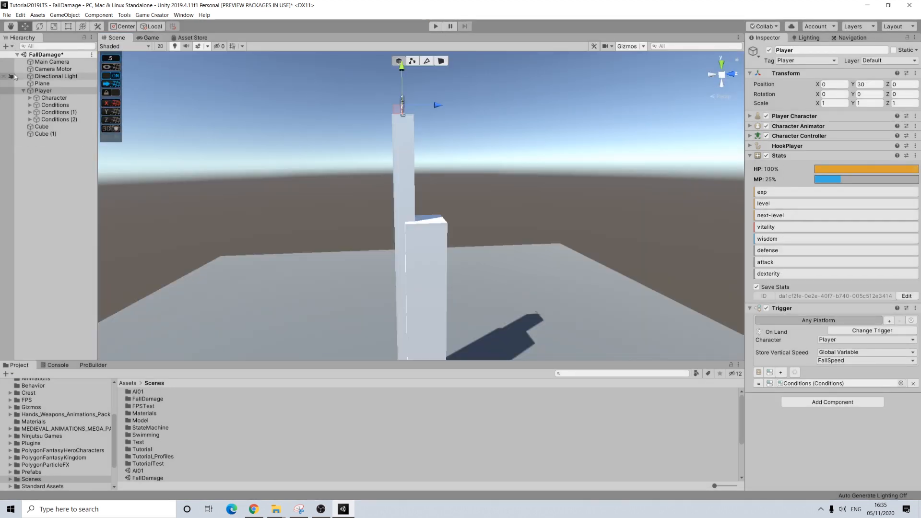
# Change Conditions (1)'s Compare To threshold from -25 to -20
pyautogui.click(55, 104)
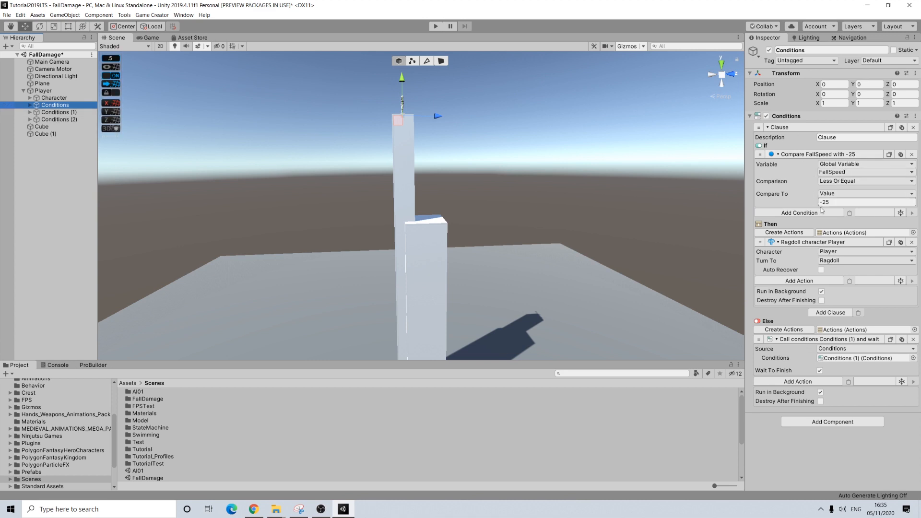
pyautogui.click(56, 113)
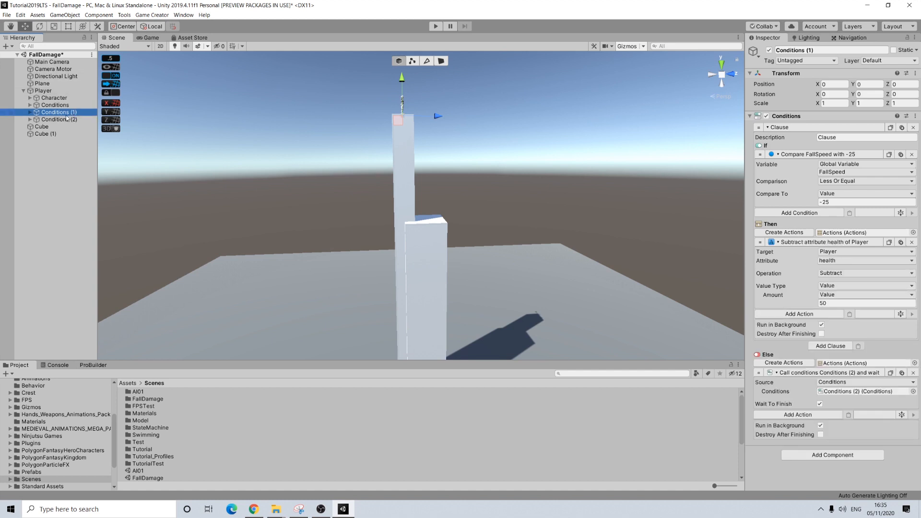
pyautogui.click(863, 201)
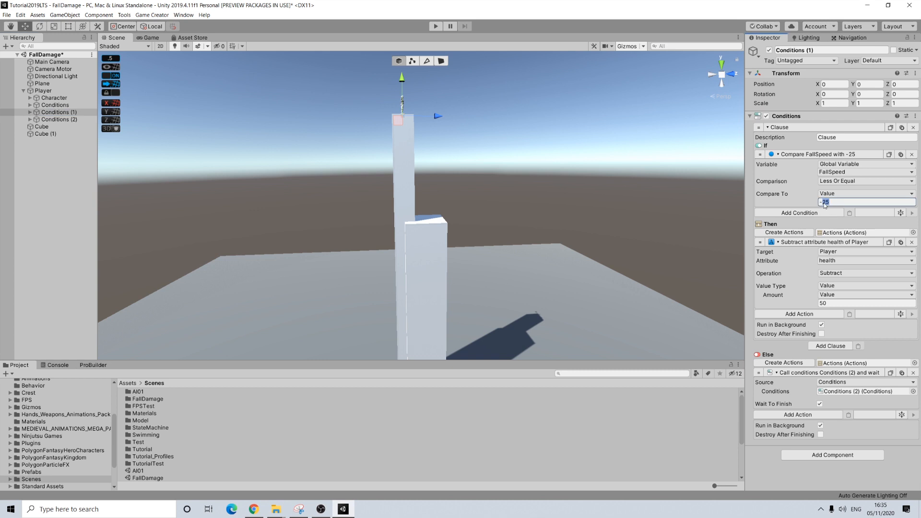
pyautogui.write('-20')
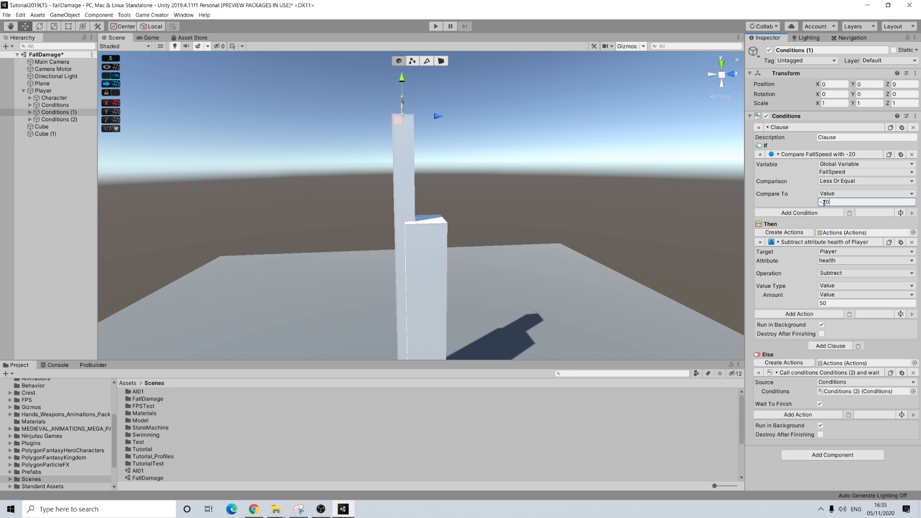
pyautogui.click(58, 119)
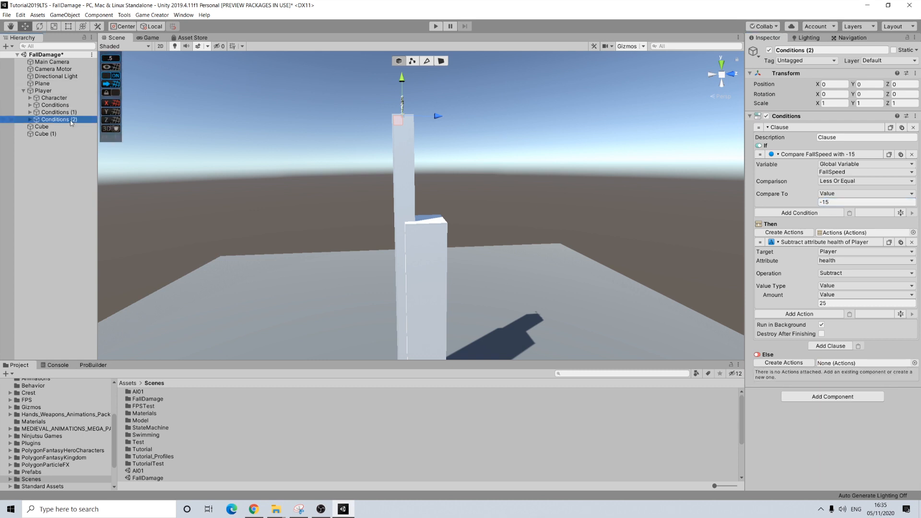
pyautogui.click(58, 112)
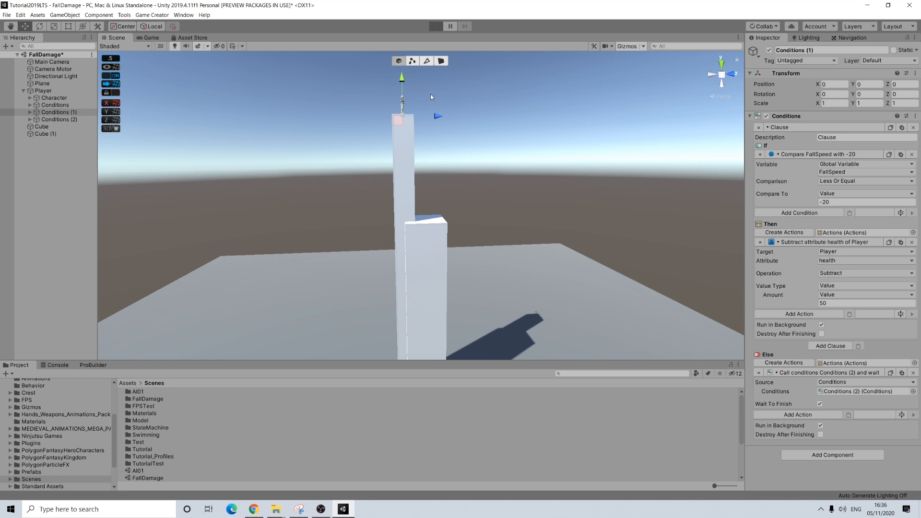
pyautogui.moveTo(434, 155)
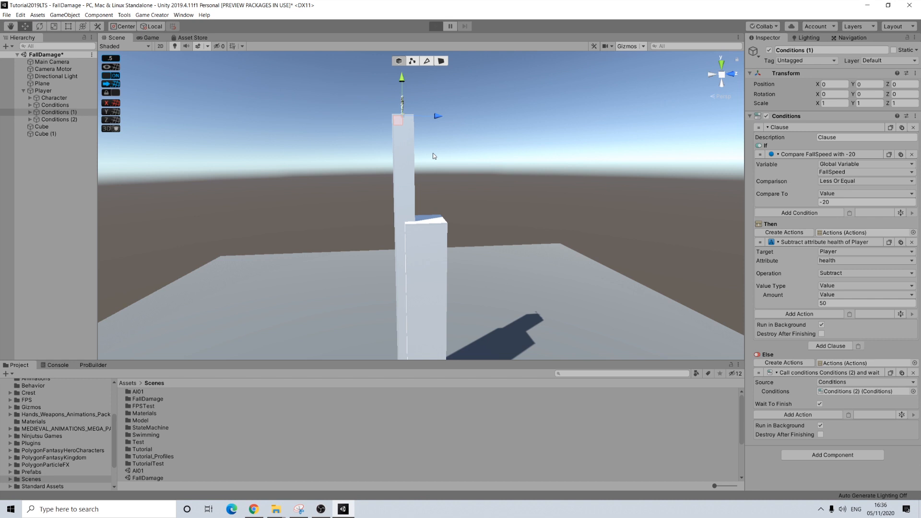
# Test the tower drop, confirm Player HP 25/100, then restart Play mode
pyautogui.click(435, 26)
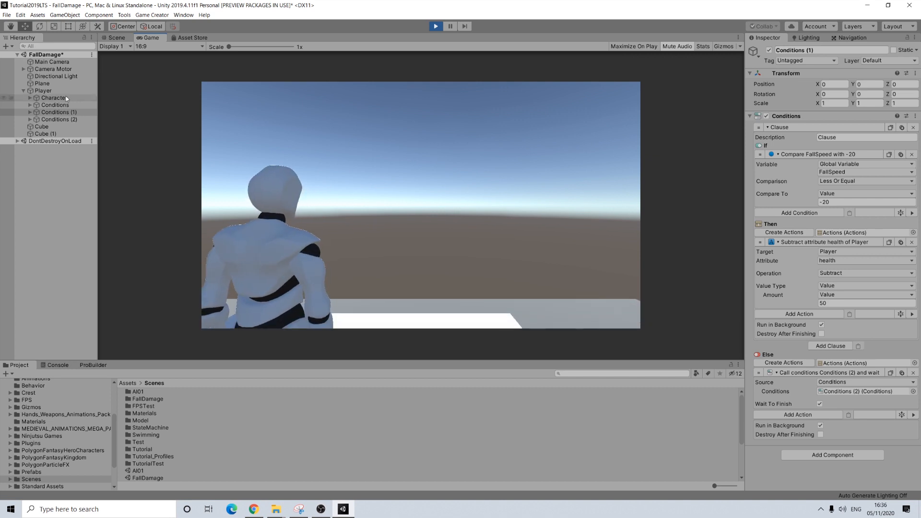
pyautogui.click(42, 91)
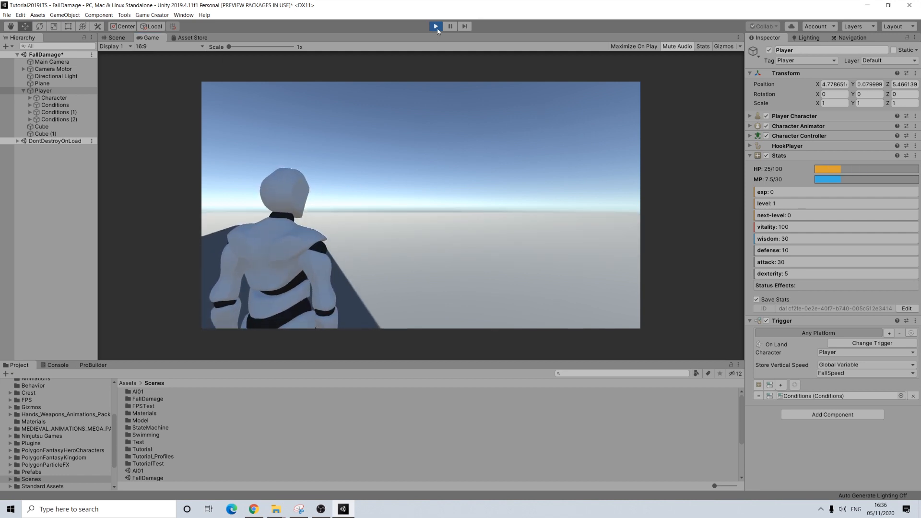
pyautogui.click(436, 26)
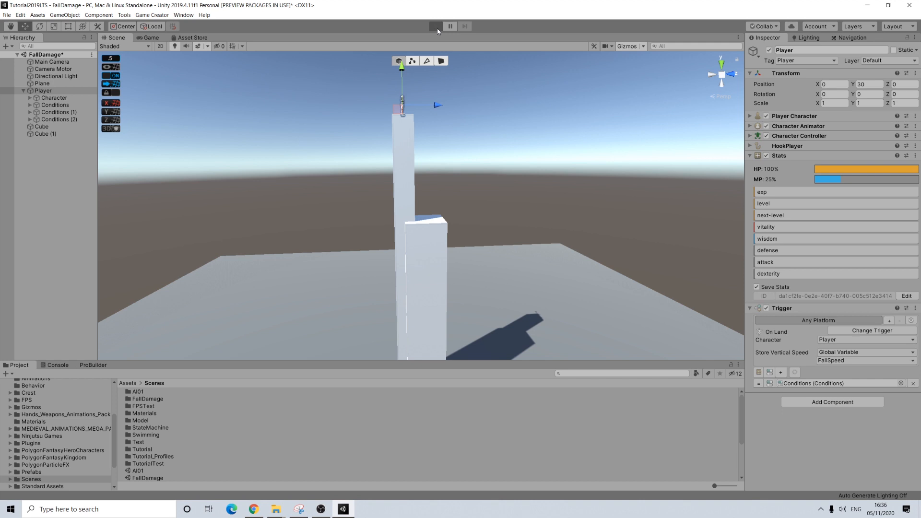
pyautogui.click(436, 26)
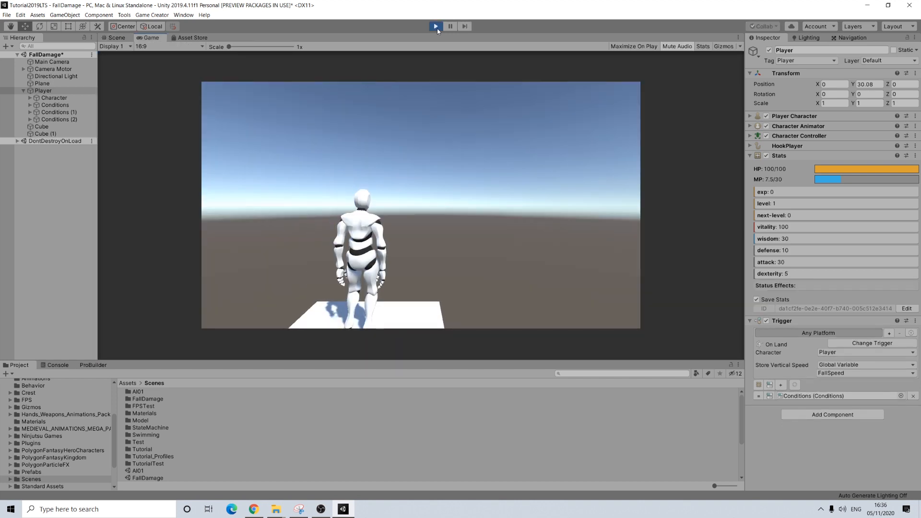